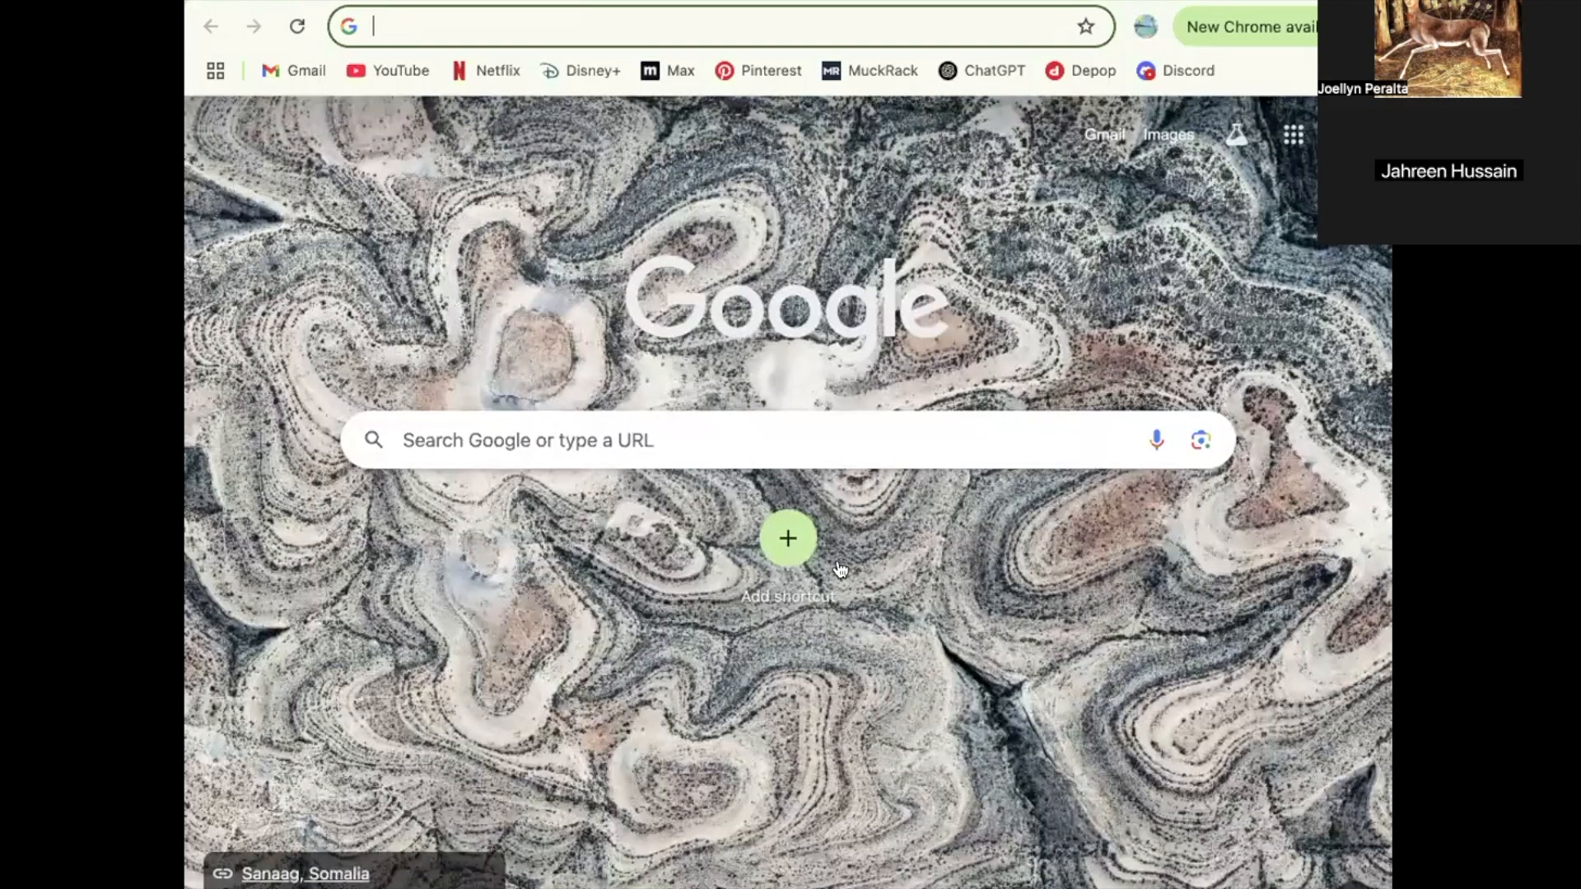
pyautogui.moveTo(787, 538)
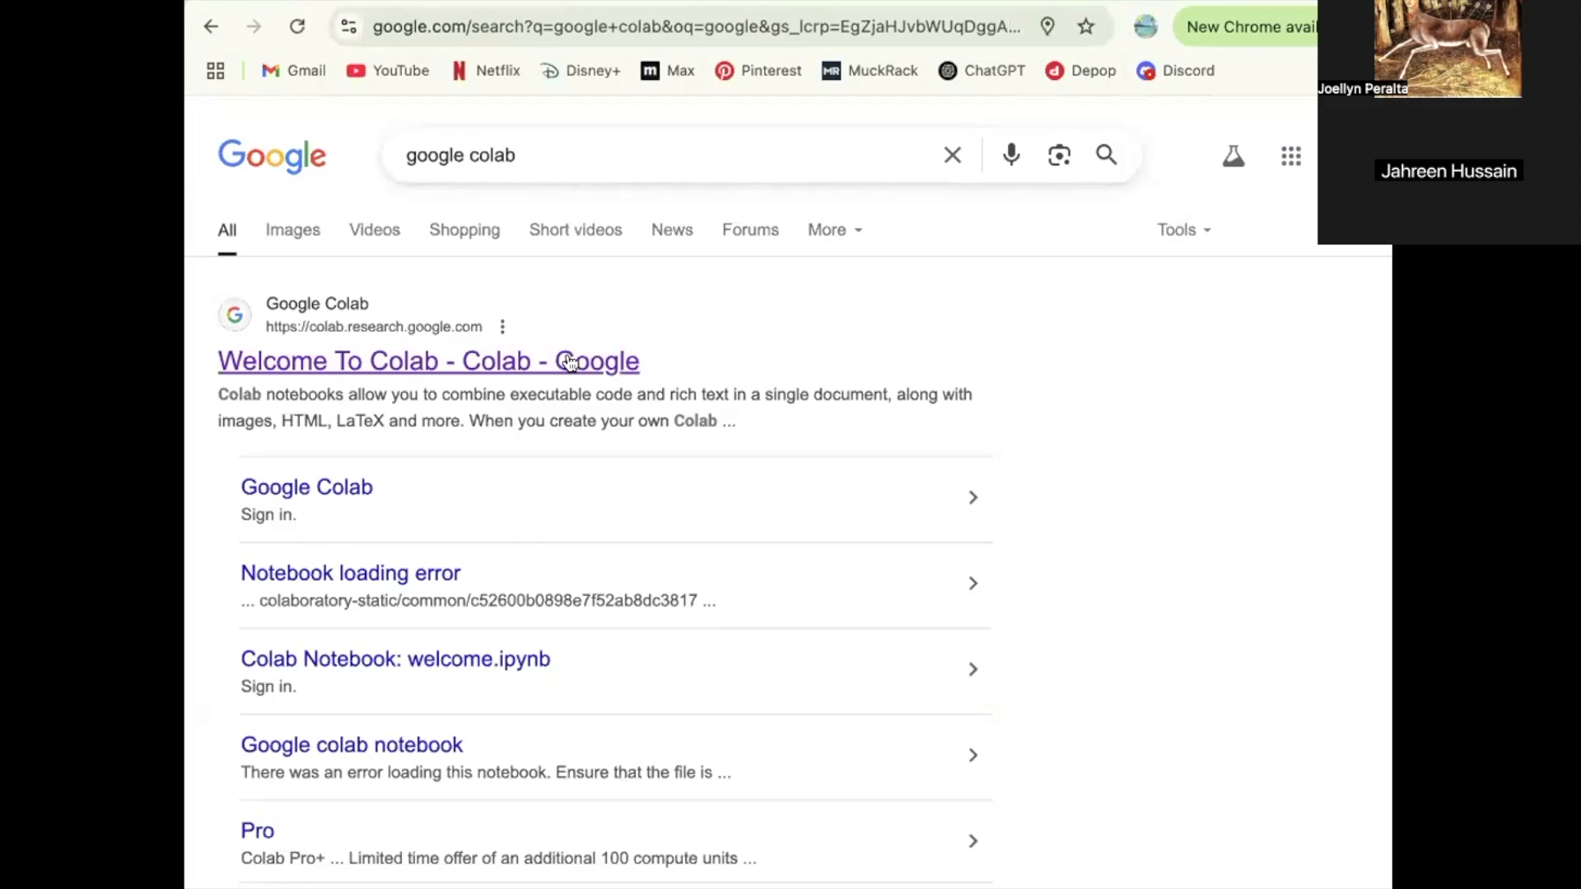
# - Open the 'Welcome To Colab' search result to reach the Colab site
pyautogui.click(427, 360)
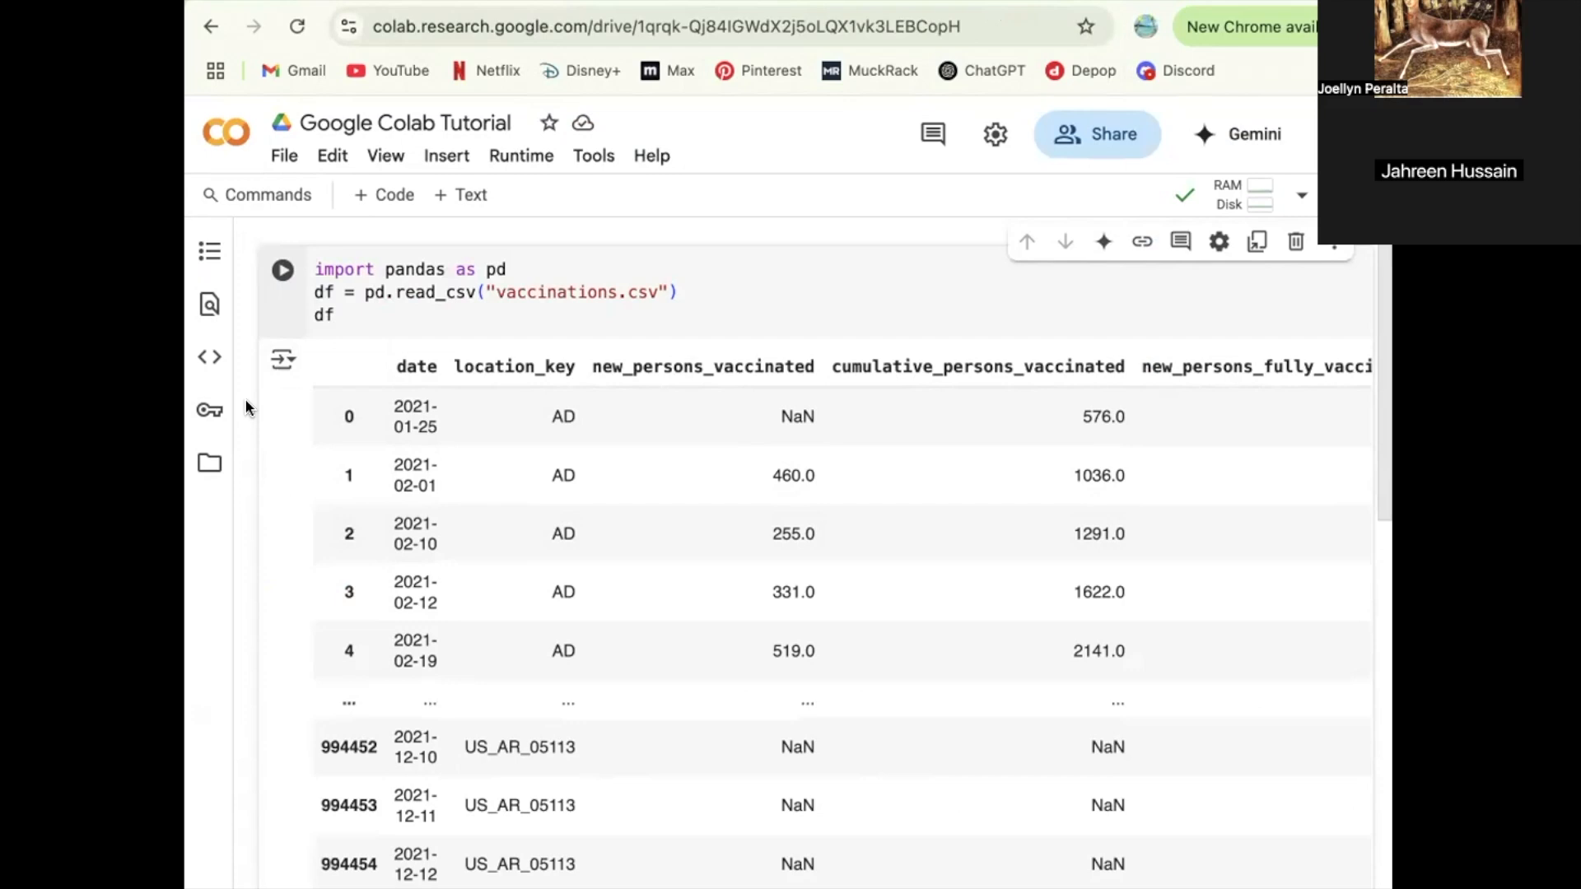
pyautogui.moveTo(240, 422)
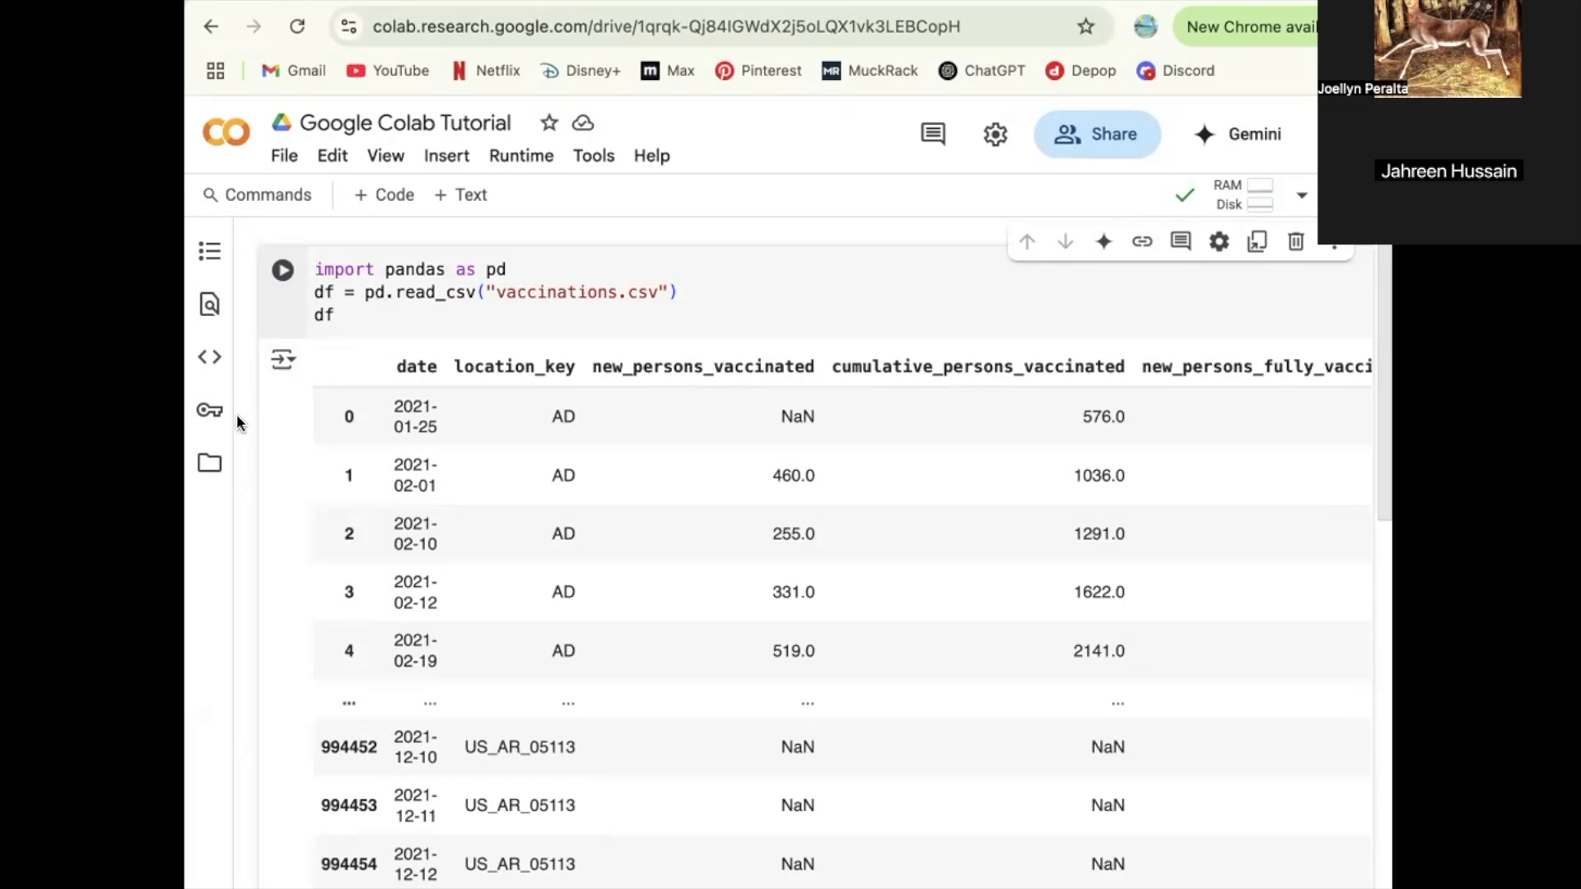
pyautogui.moveTo(210, 463)
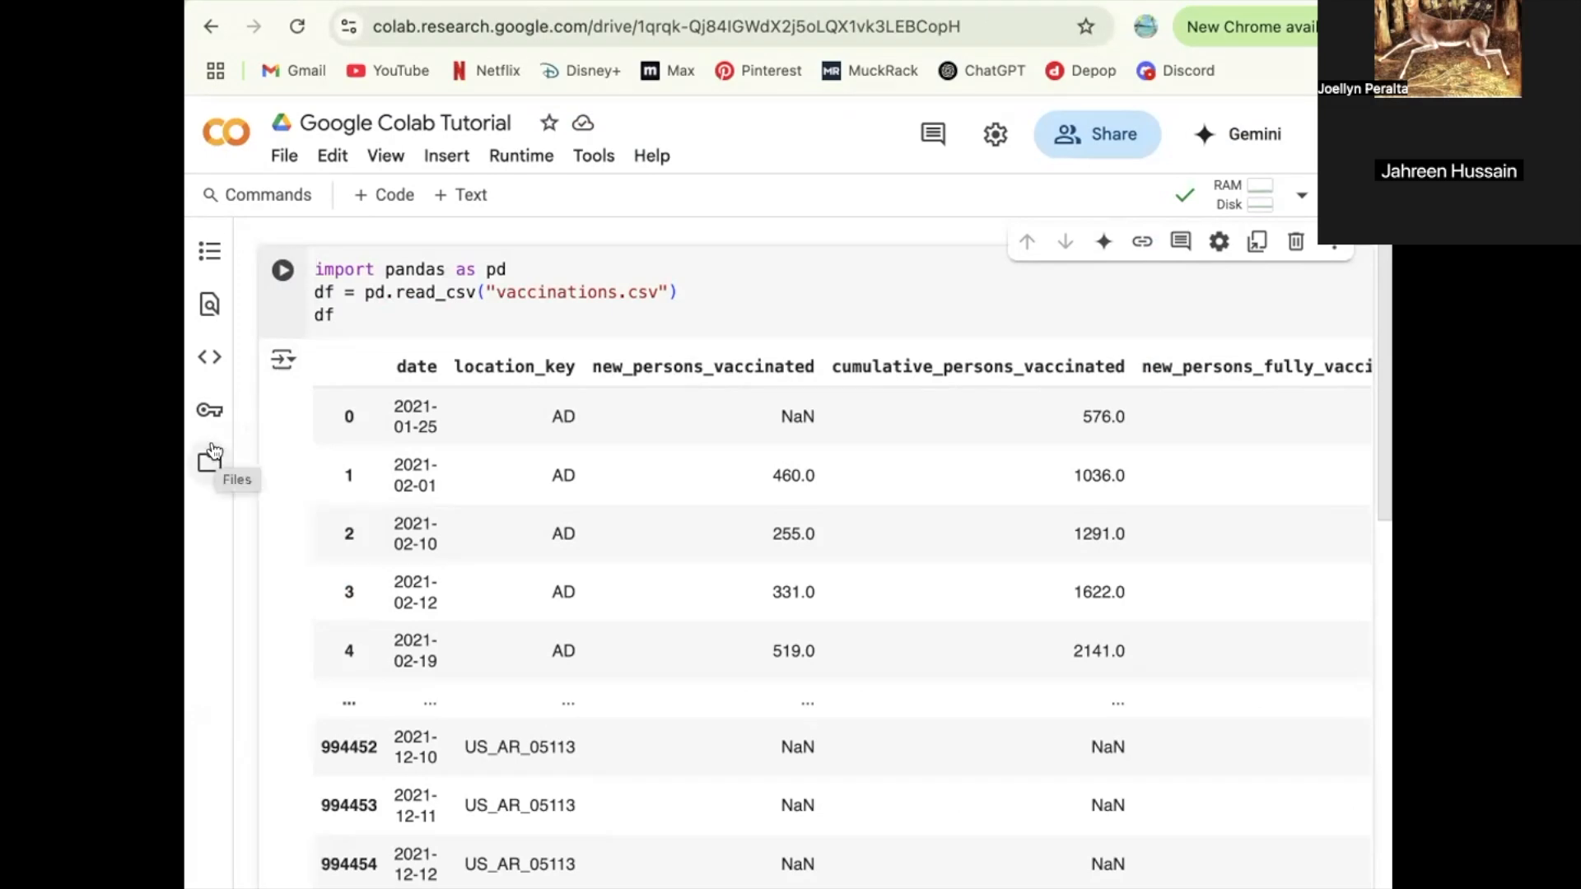
pyautogui.moveTo(270, 448)
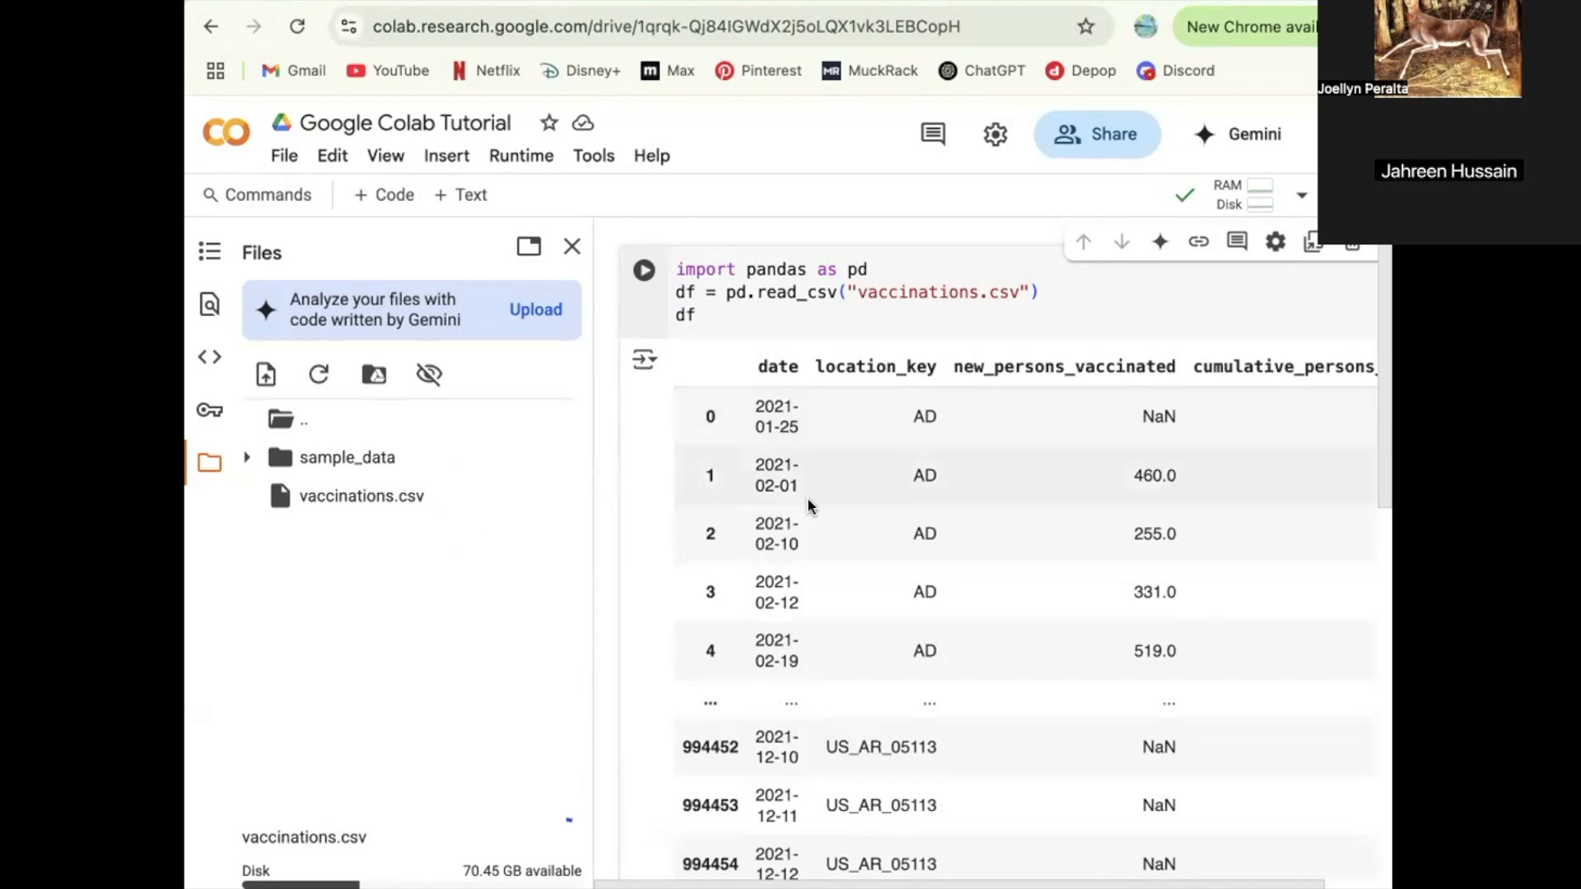
# - Run the pandas cell reading vaccinations.csv, producing a table ending at row 212526
pyautogui.click(644, 270)
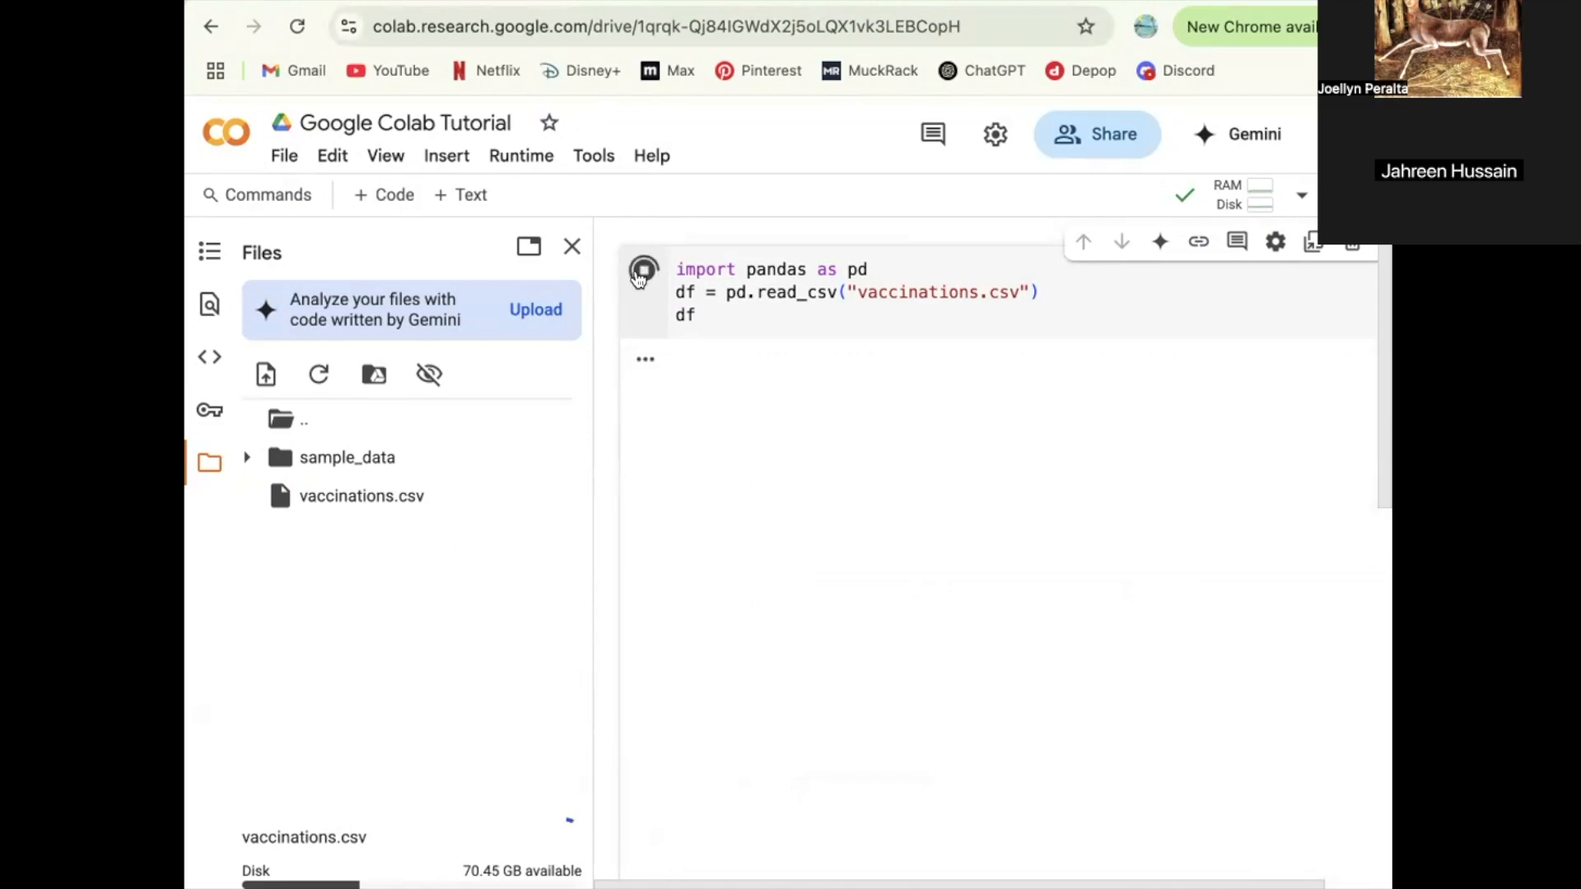
pyautogui.click(644, 269)
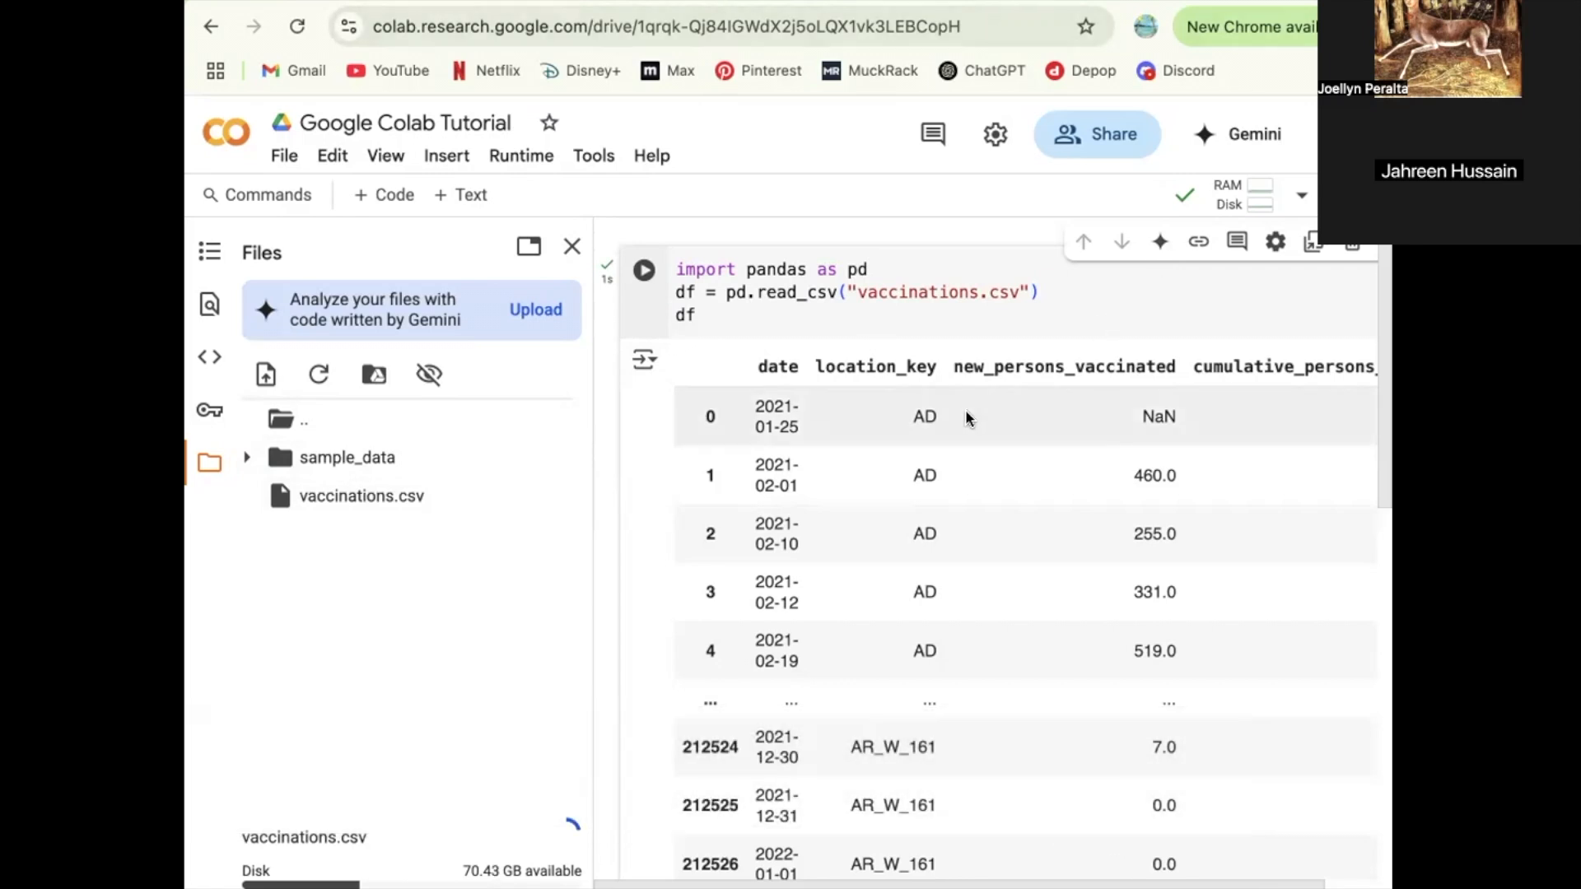
pyautogui.moveTo(538, 588)
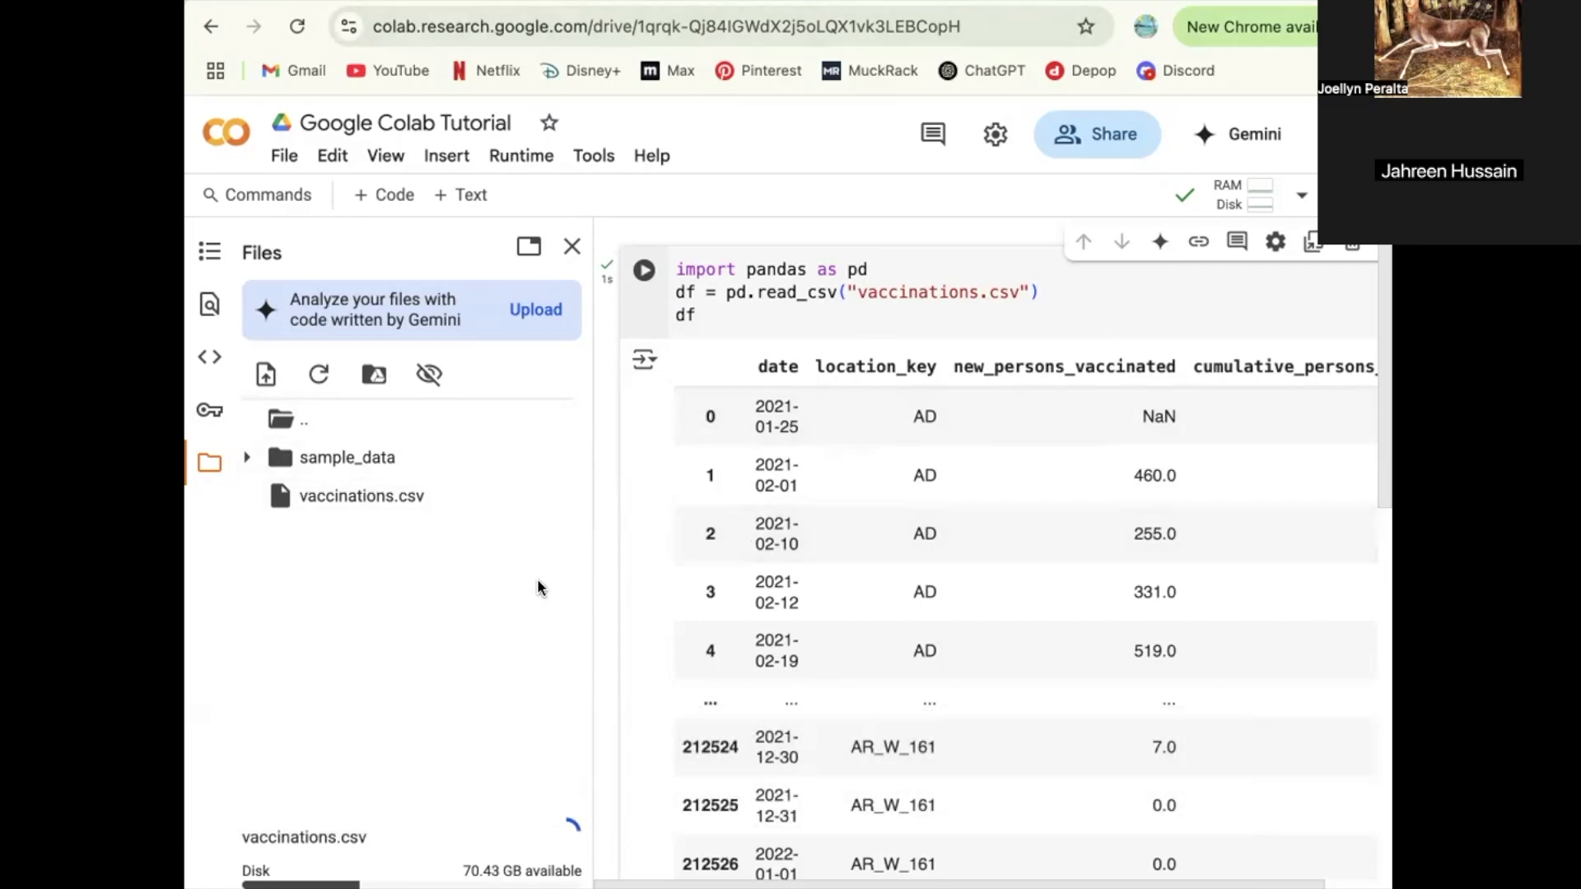
pyautogui.moveTo(643, 359)
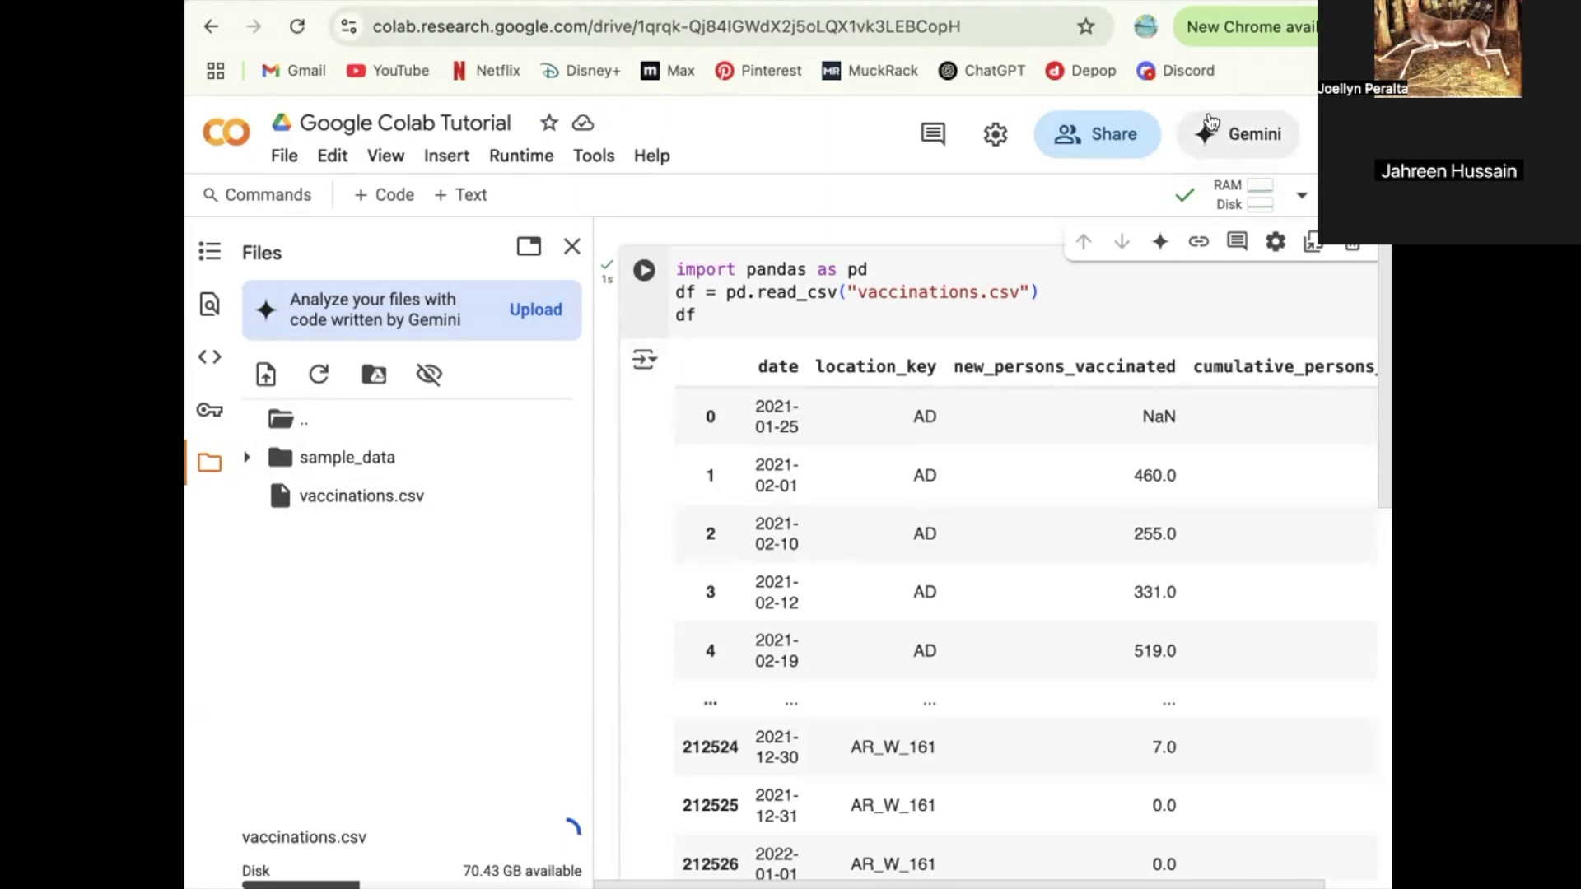
pyautogui.moveTo(1240, 133)
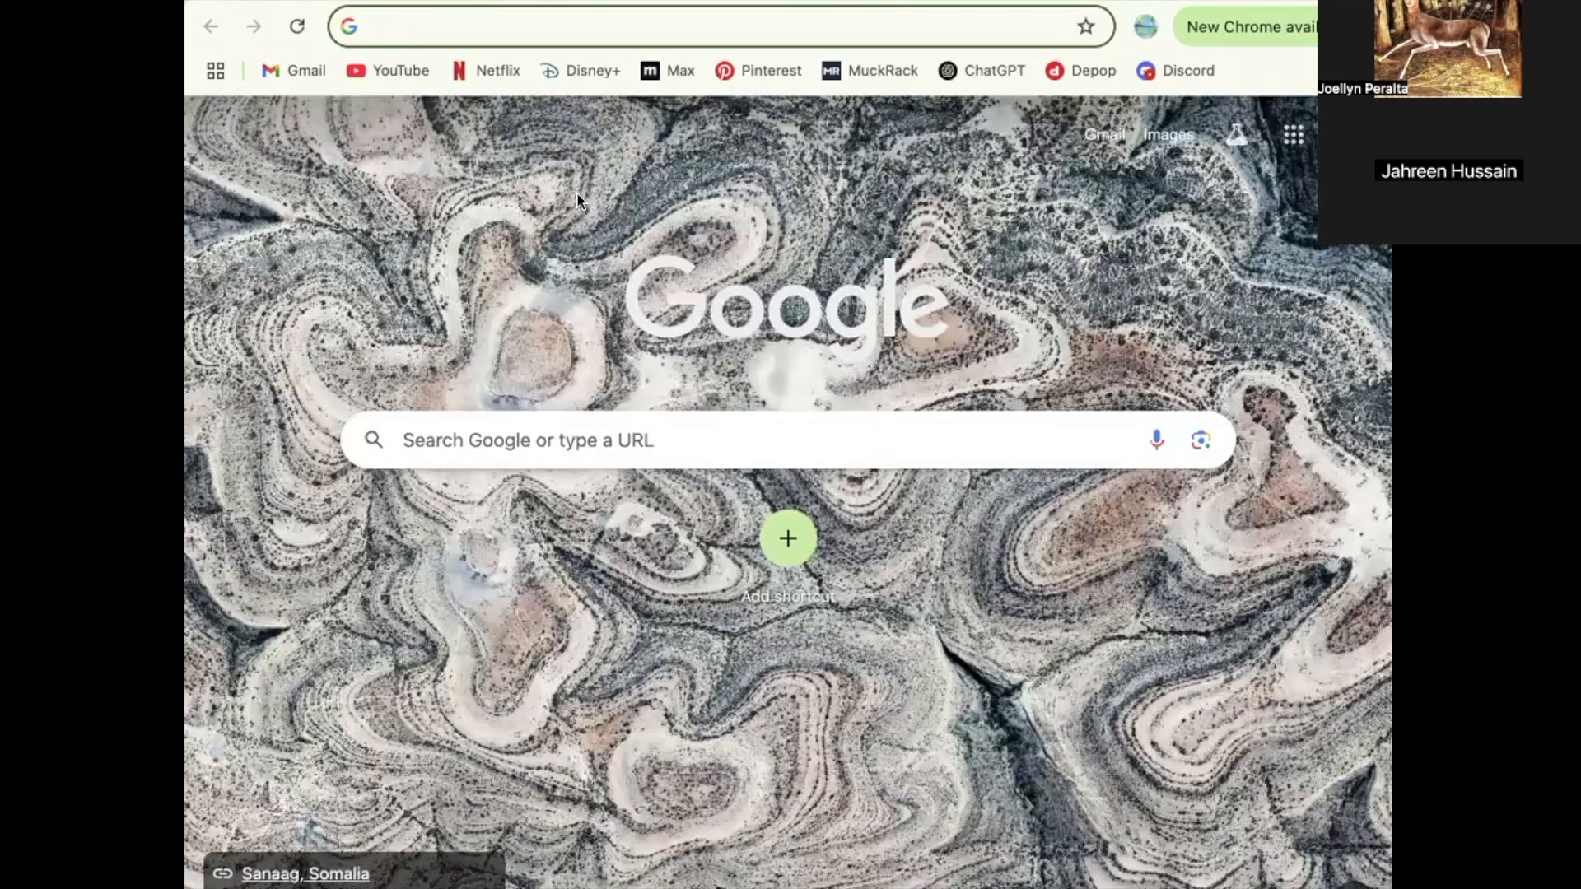
# - Search 'google colab', reopen the Google Colab Tutorial notebook, and show its session files
pyautogui.write('google colab')
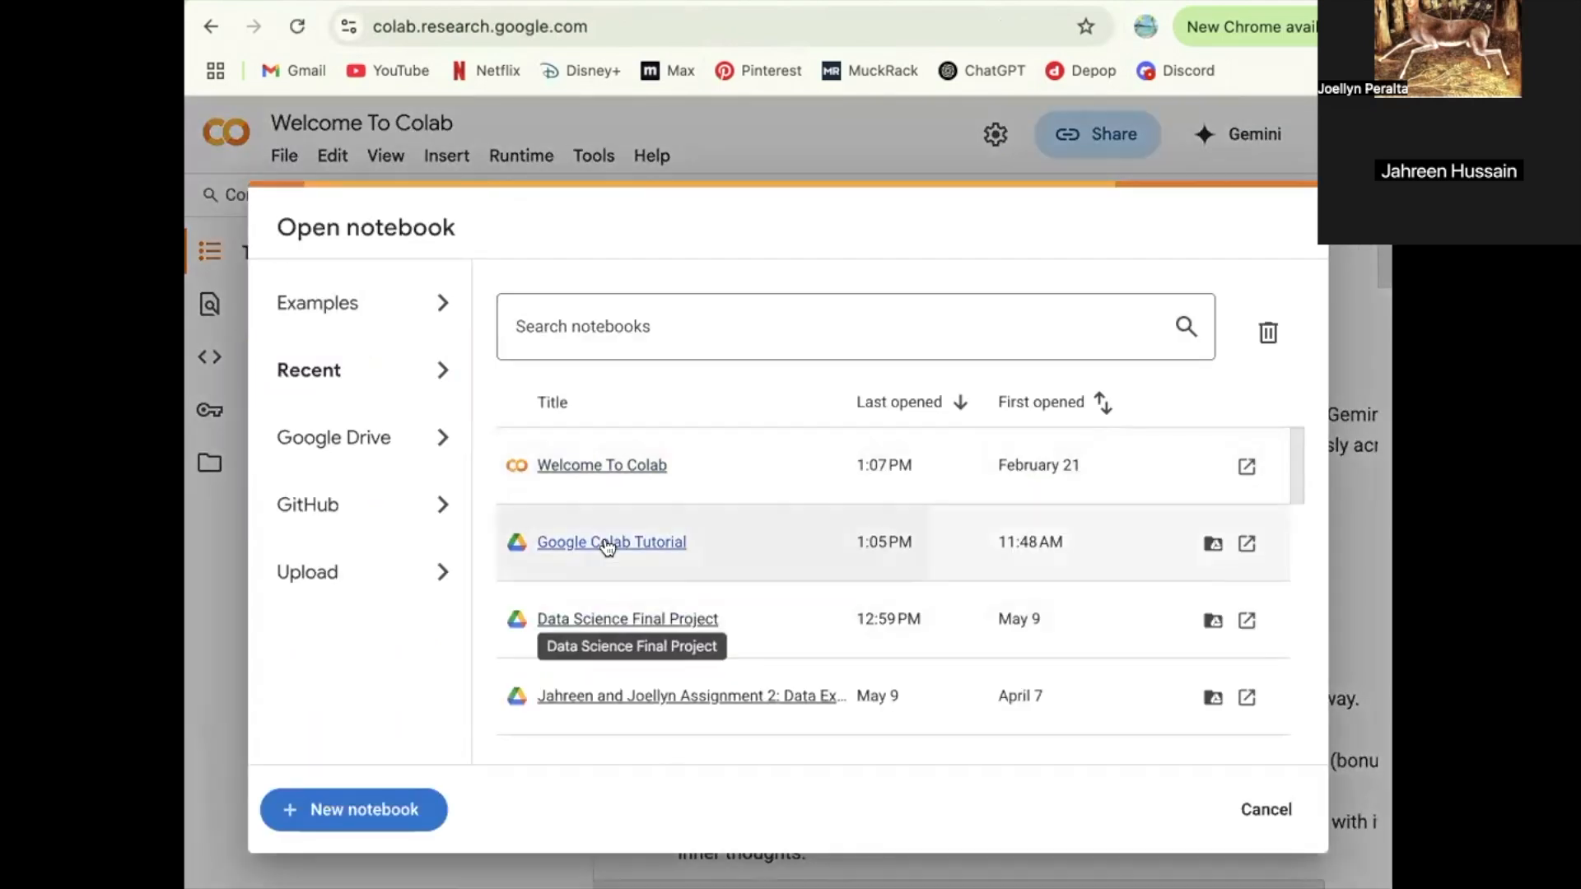
pyautogui.click(611, 542)
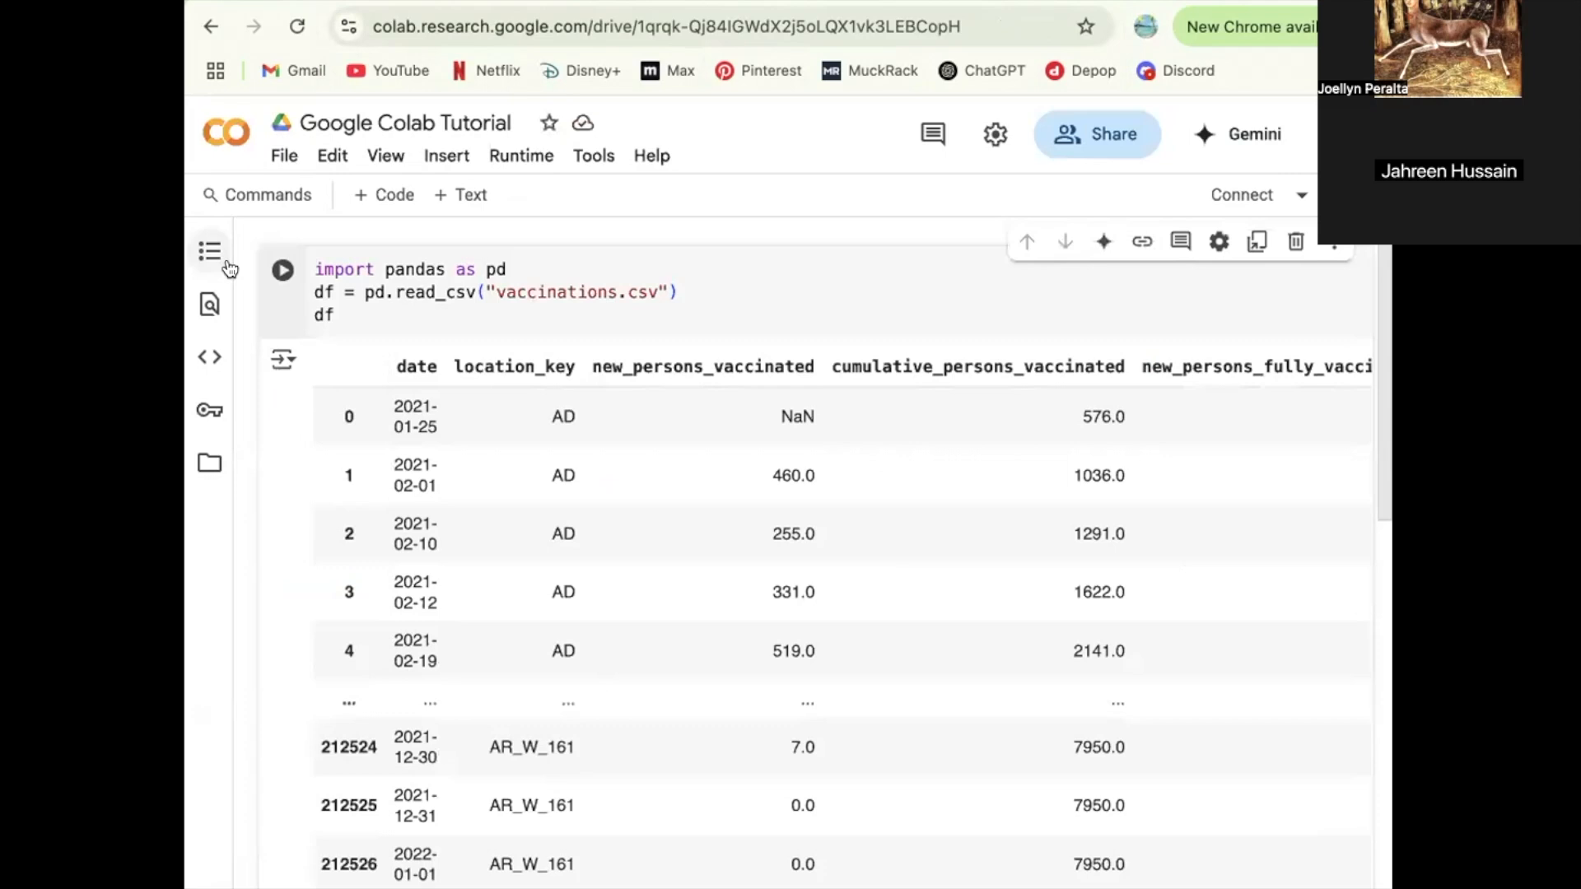
pyautogui.click(284, 270)
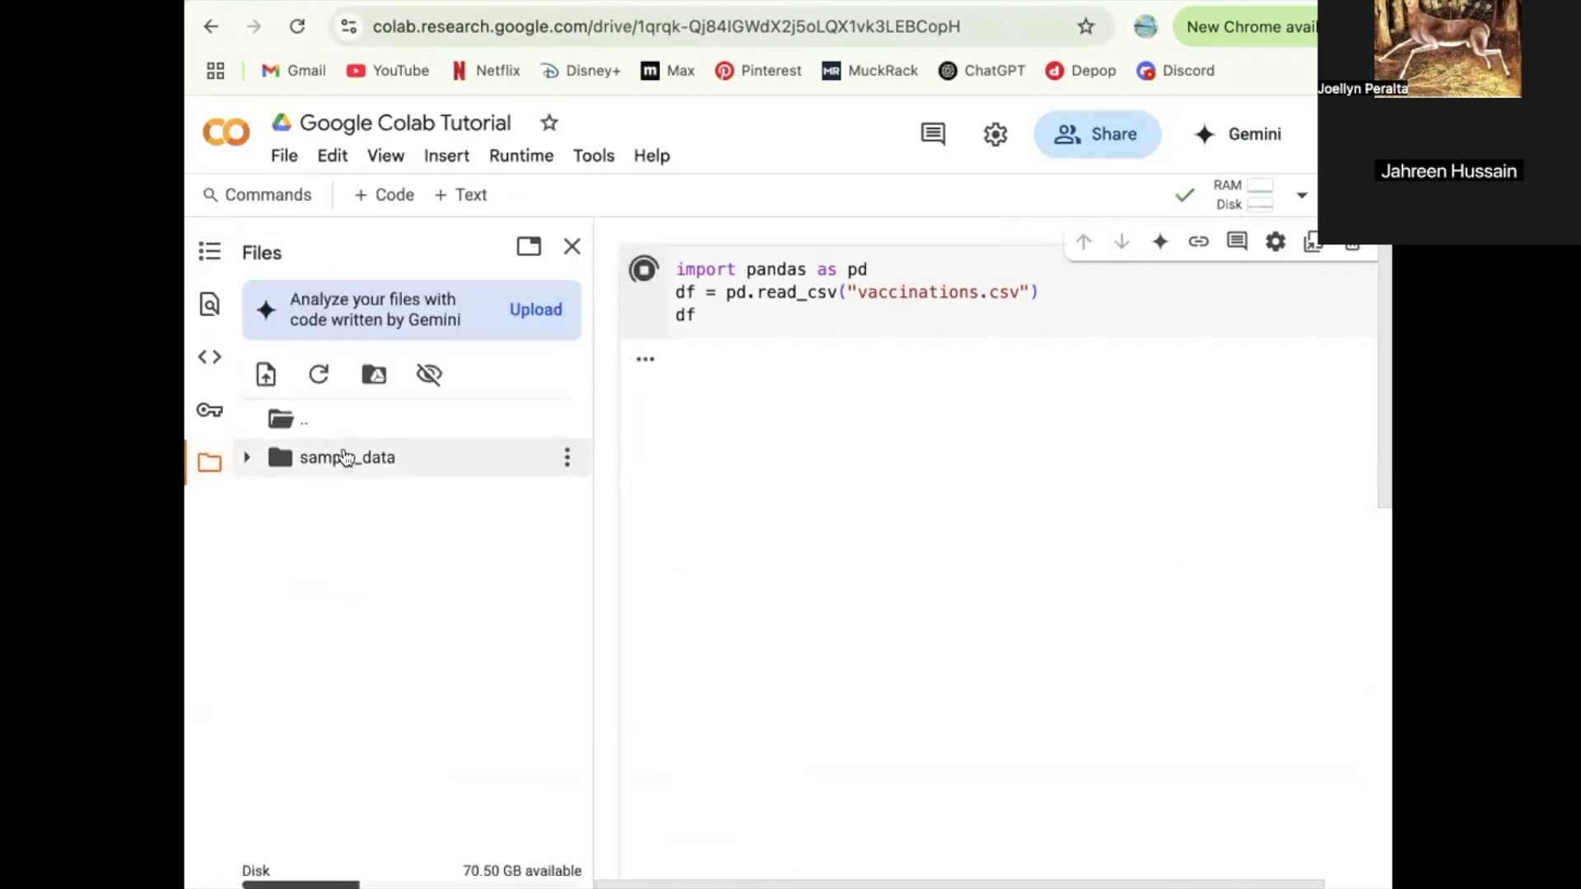
# - Re-run the pandas cell, which raises a FileNotFoundError for vaccinations.csv
pyautogui.click(644, 269)
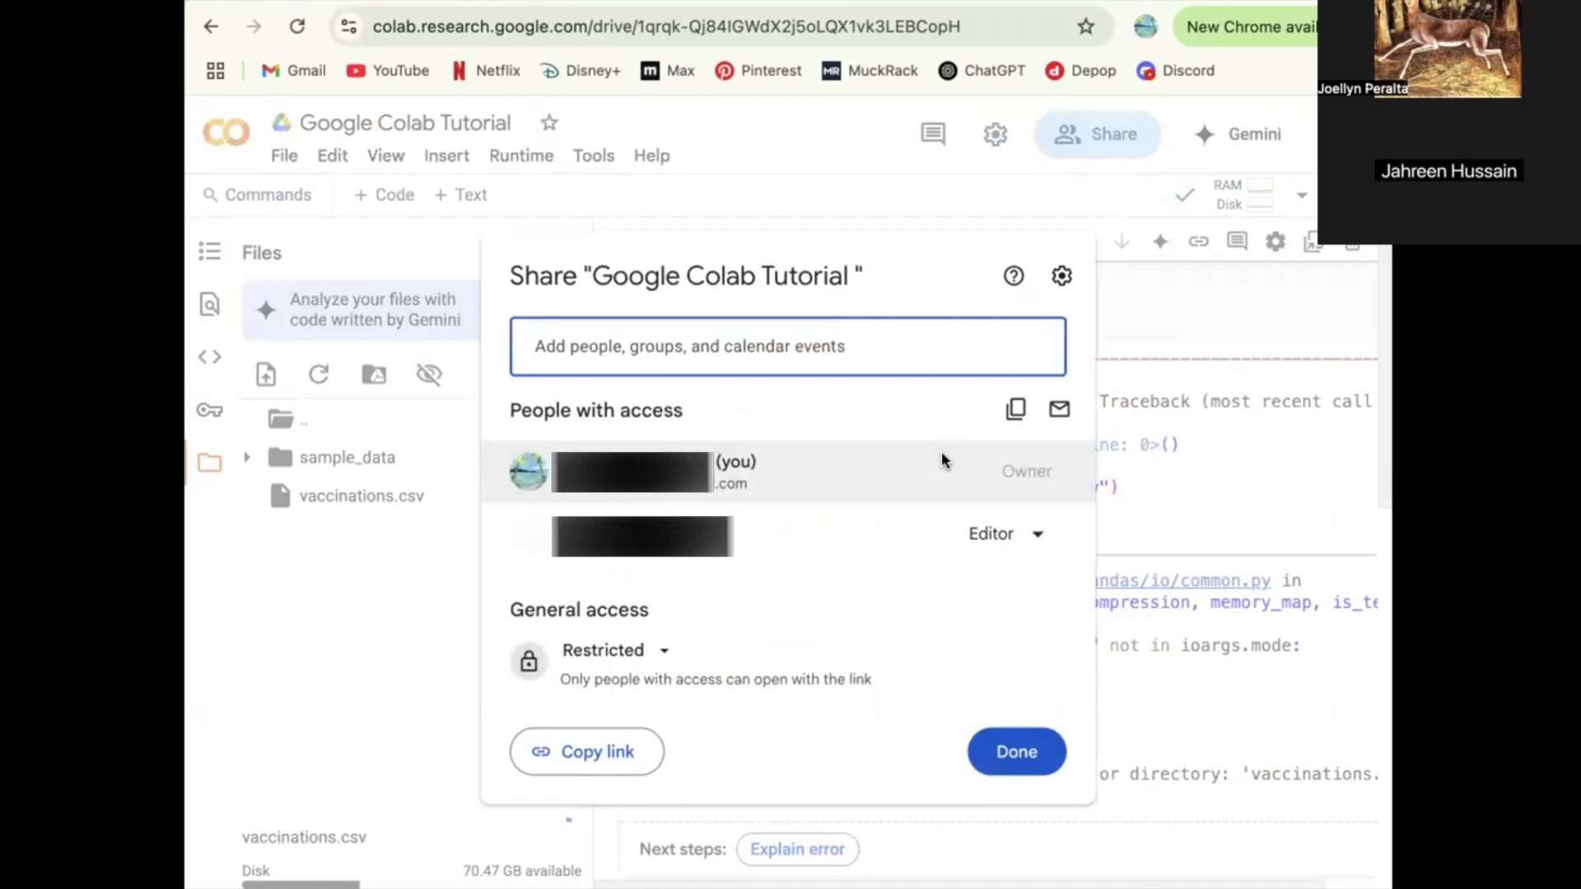
# - Close the sharing settings and re-run the cell that loads vaccinations.csv
pyautogui.click(1016, 751)
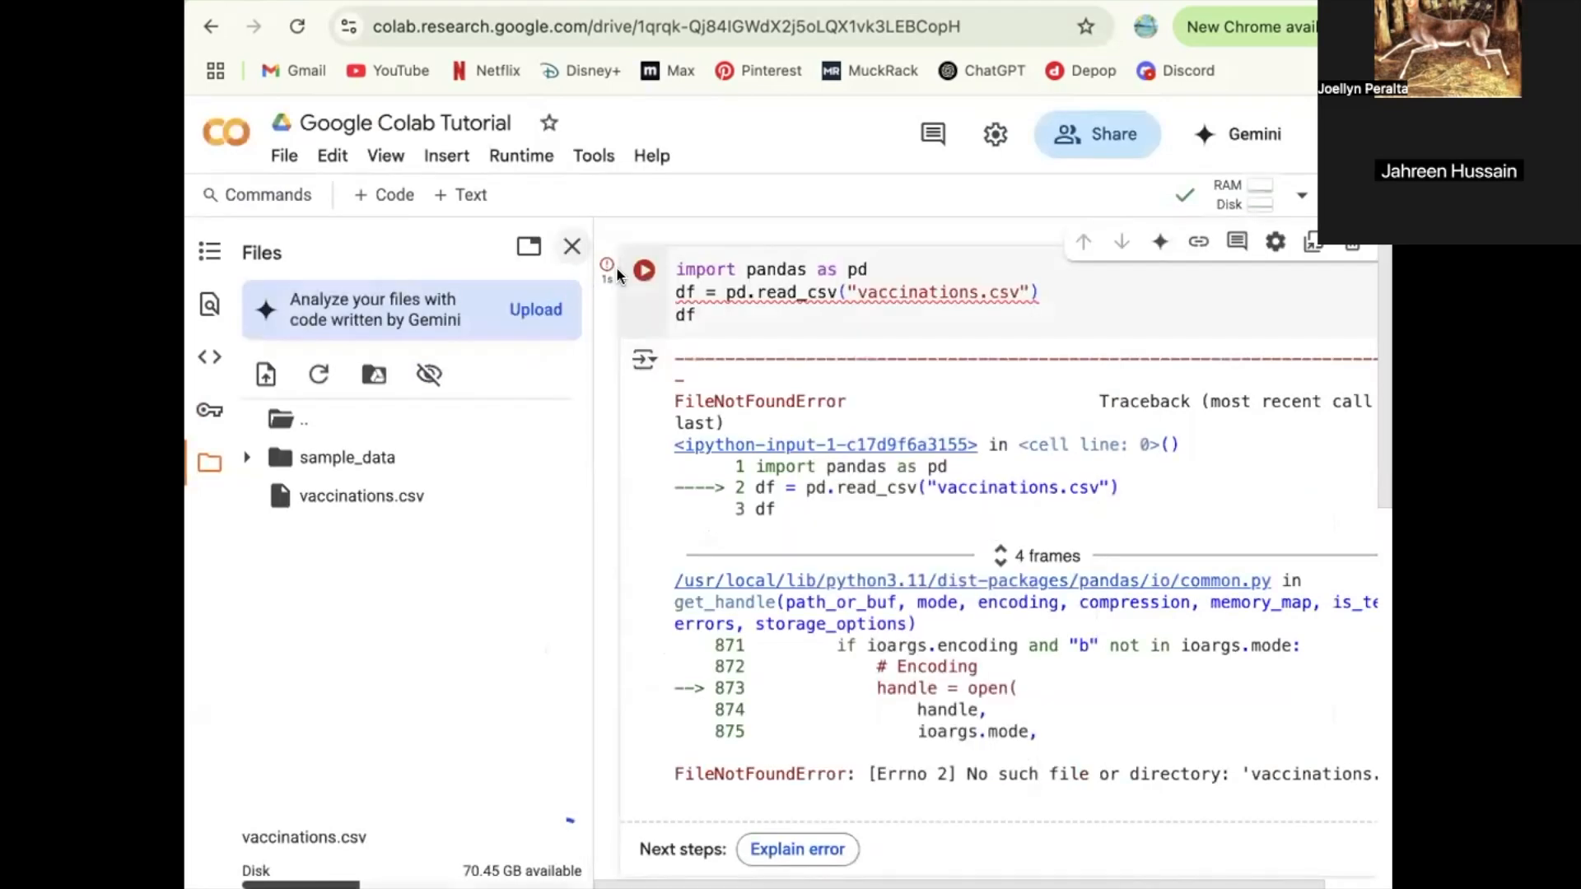
pyautogui.click(644, 269)
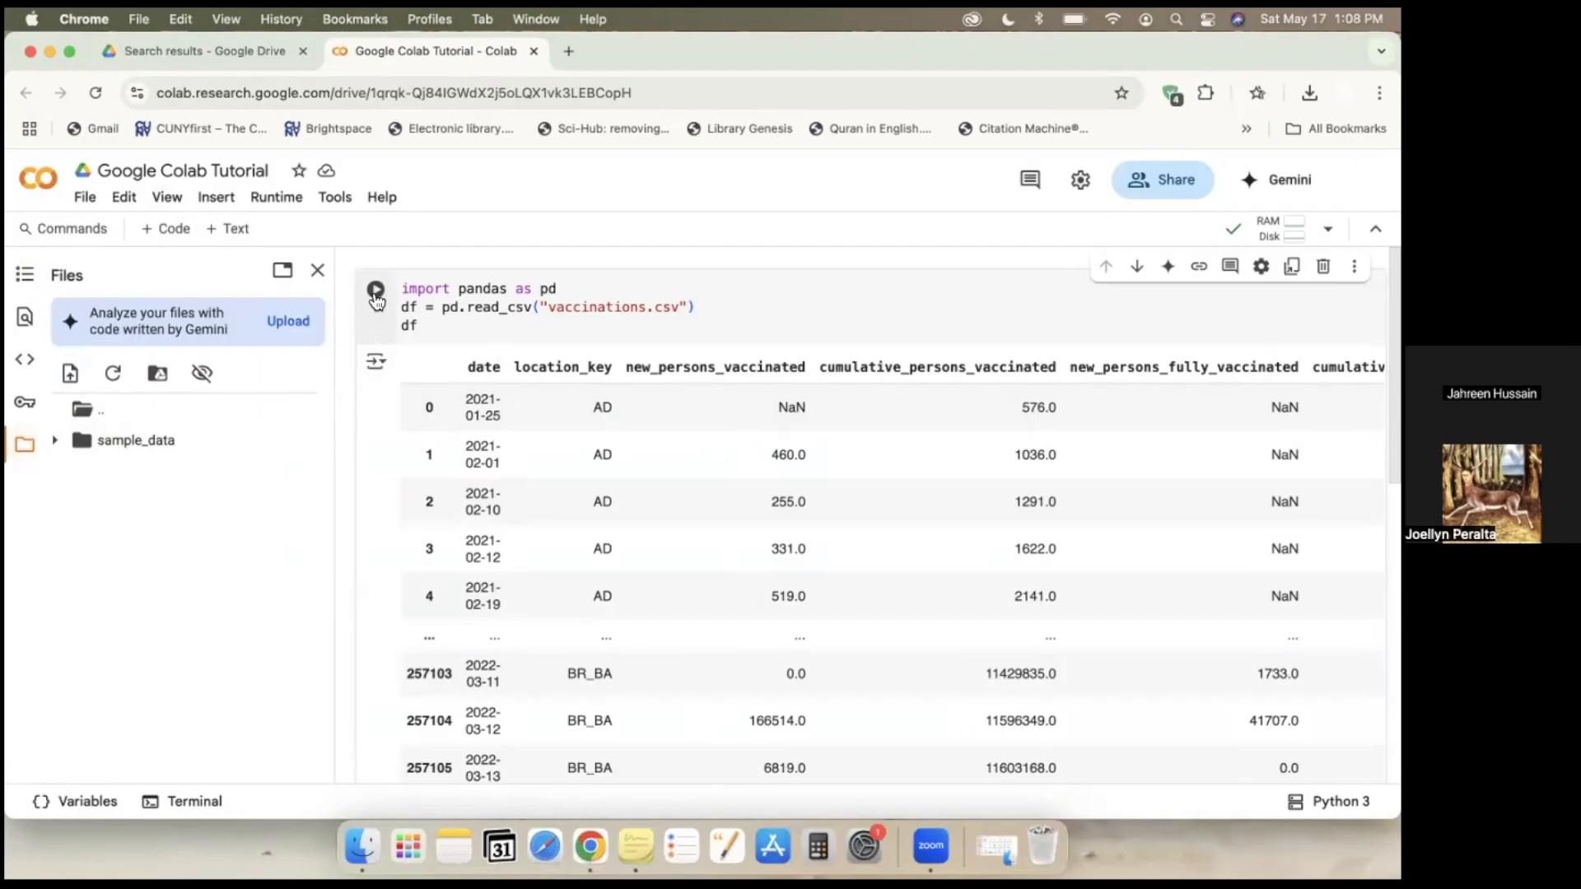
# - Upload vaccinations.csv and re-run the cell, loading 151804 rows × 32 columns
pyautogui.click(376, 289)
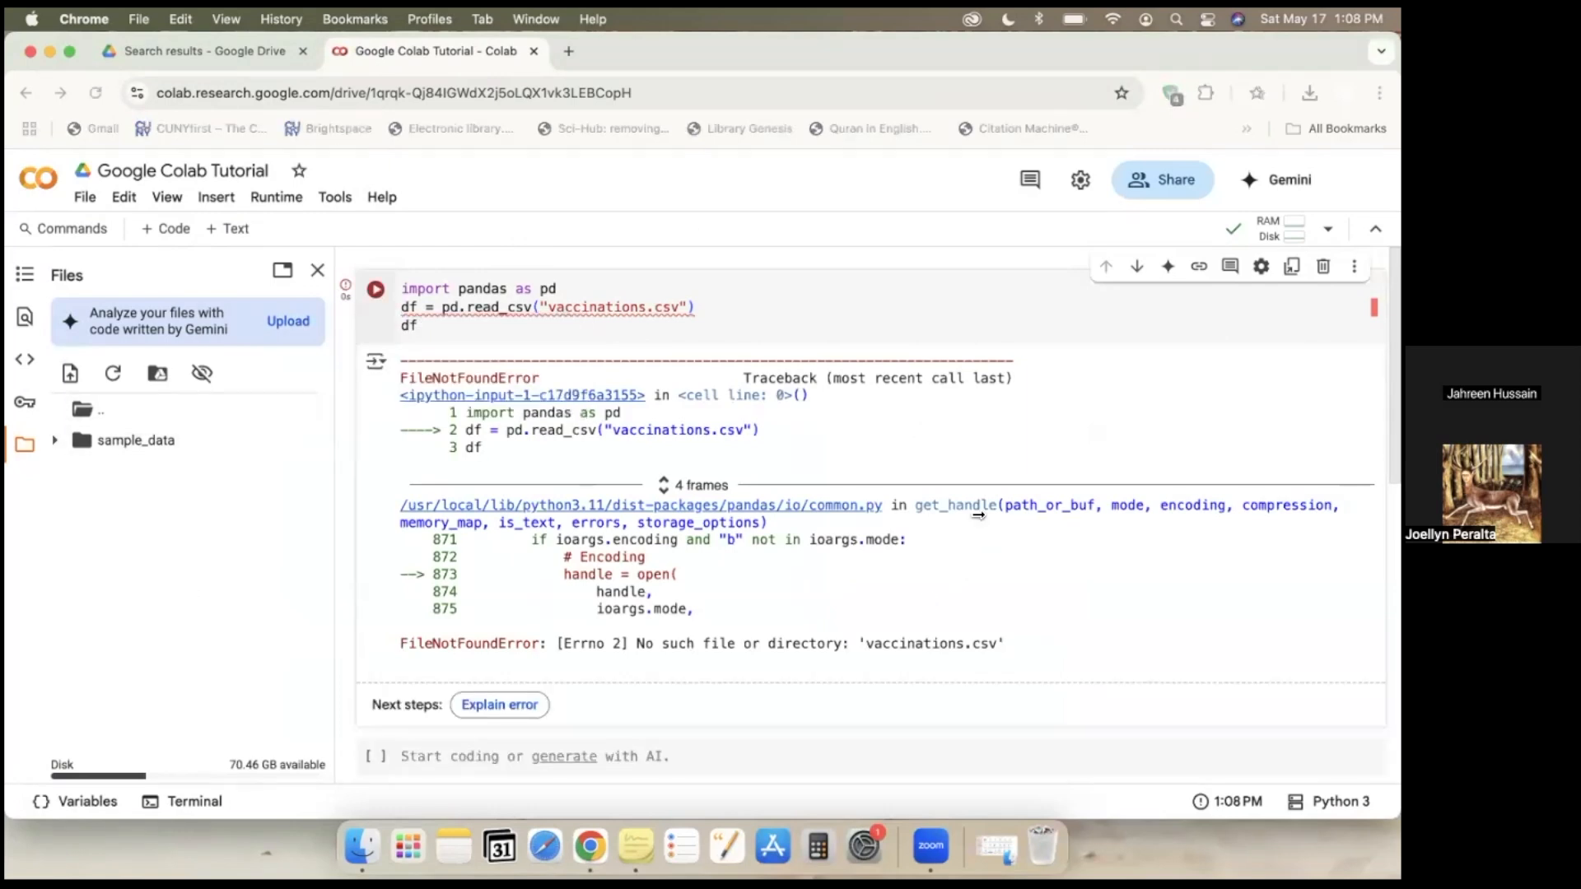
pyautogui.click(554, 441)
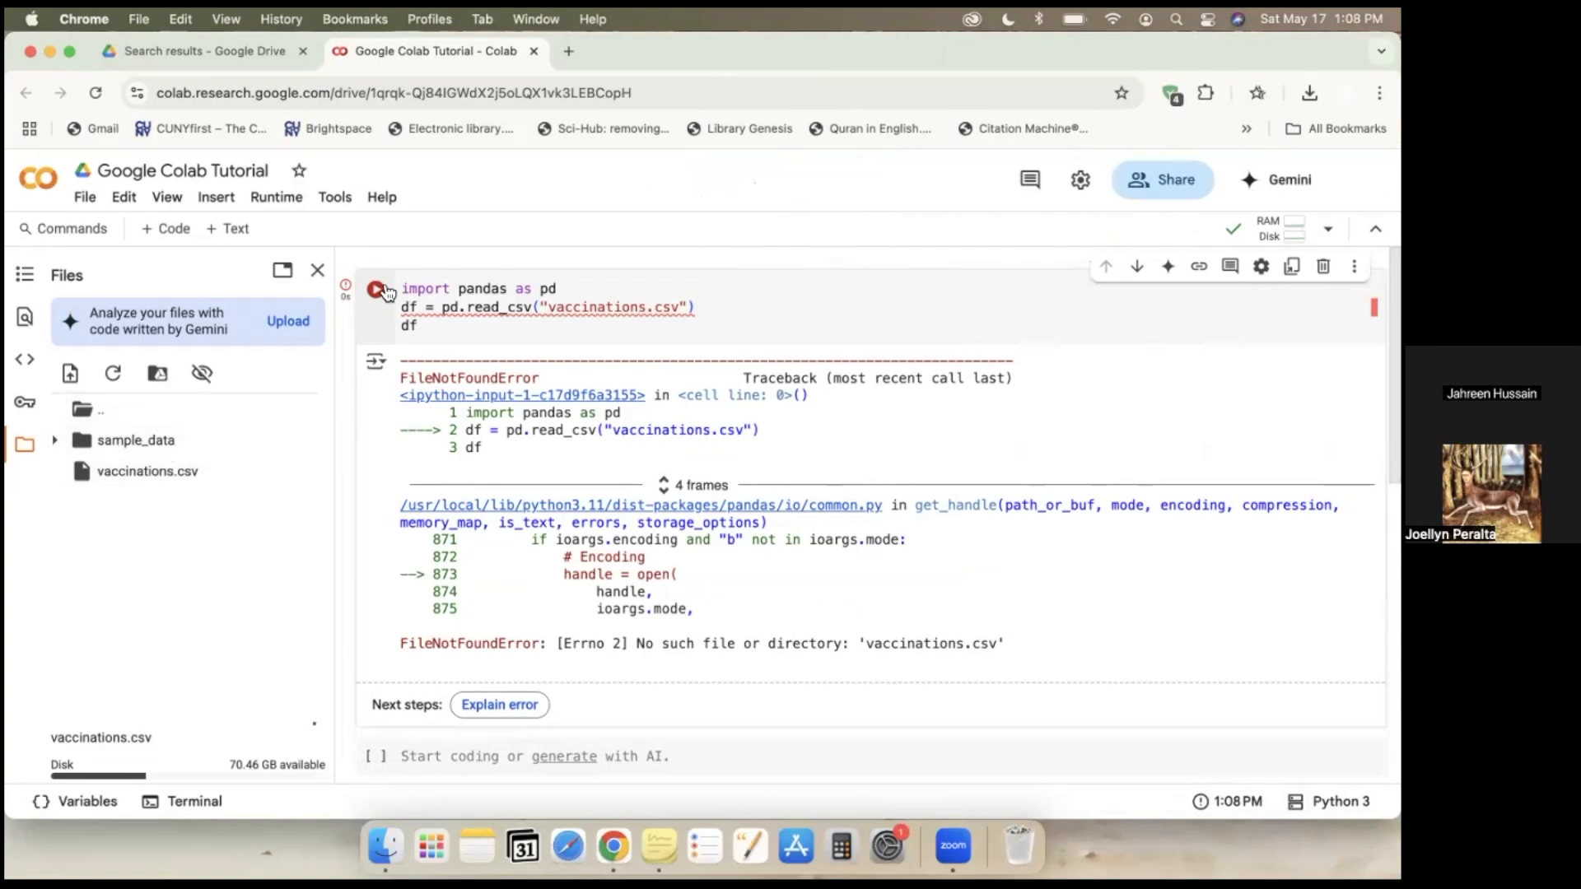
pyautogui.click(376, 291)
pyautogui.write('df.columns')
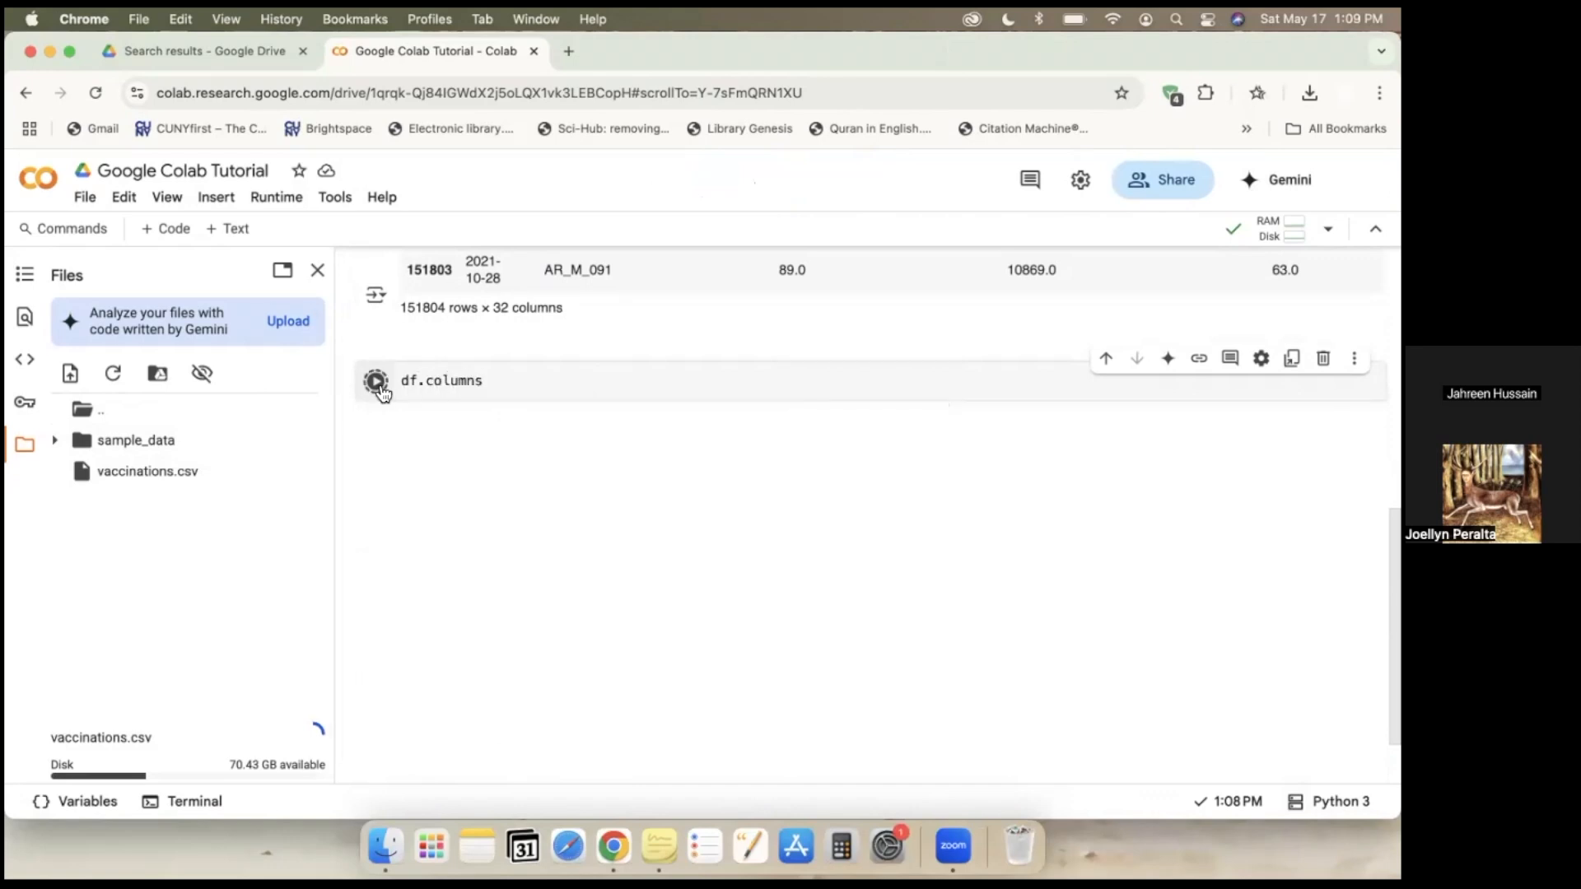
# - Run the df.columns cell and scroll through column names such as date and location_key
pyautogui.click(375, 381)
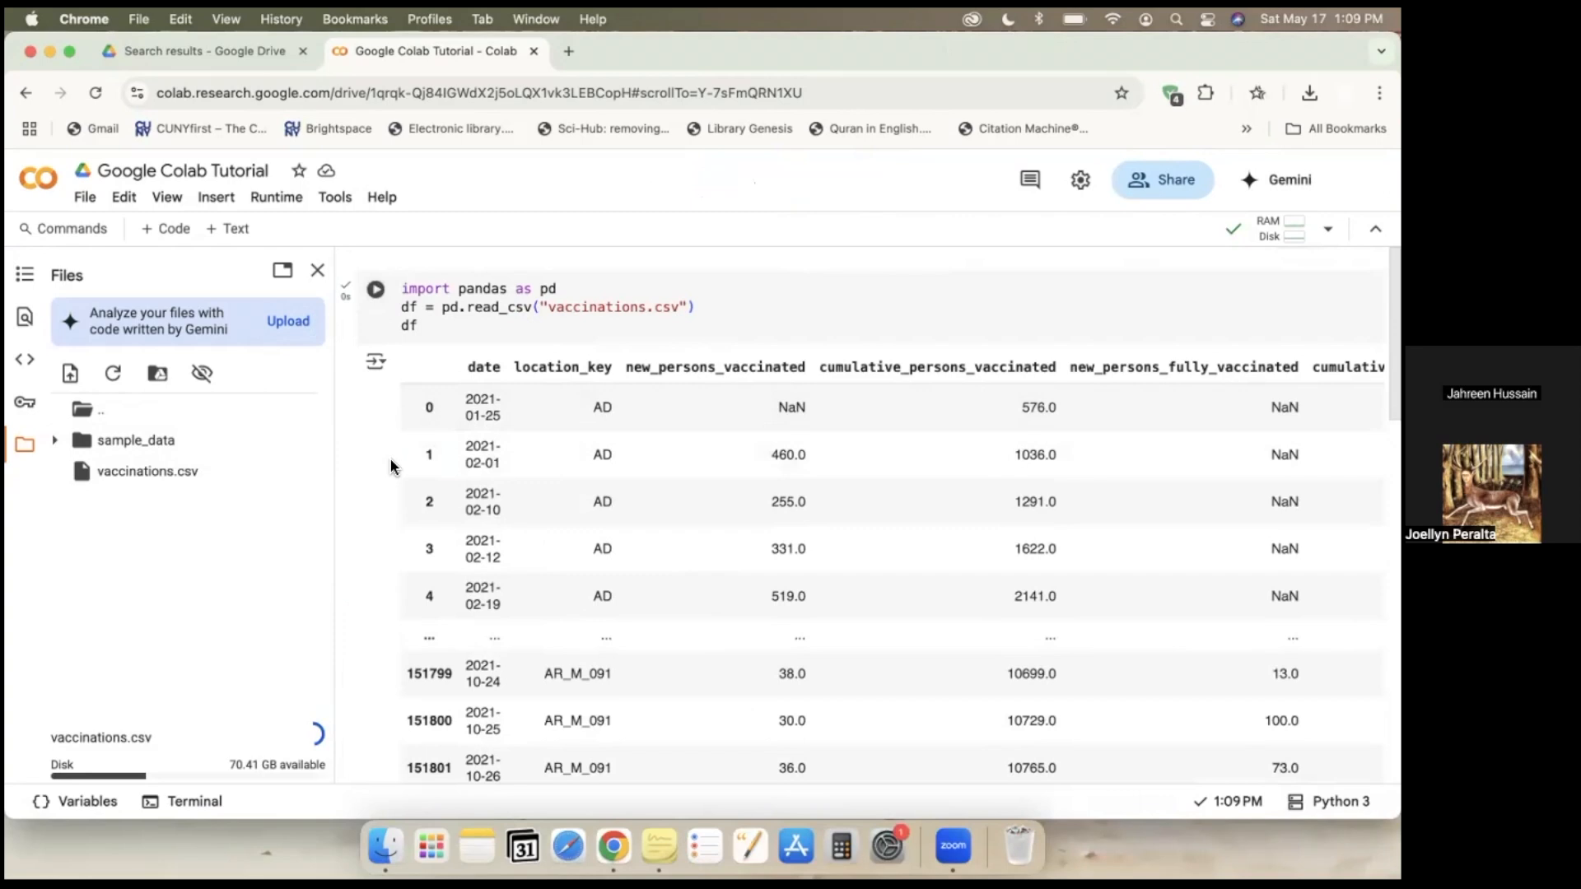
pyautogui.scroll(-3)
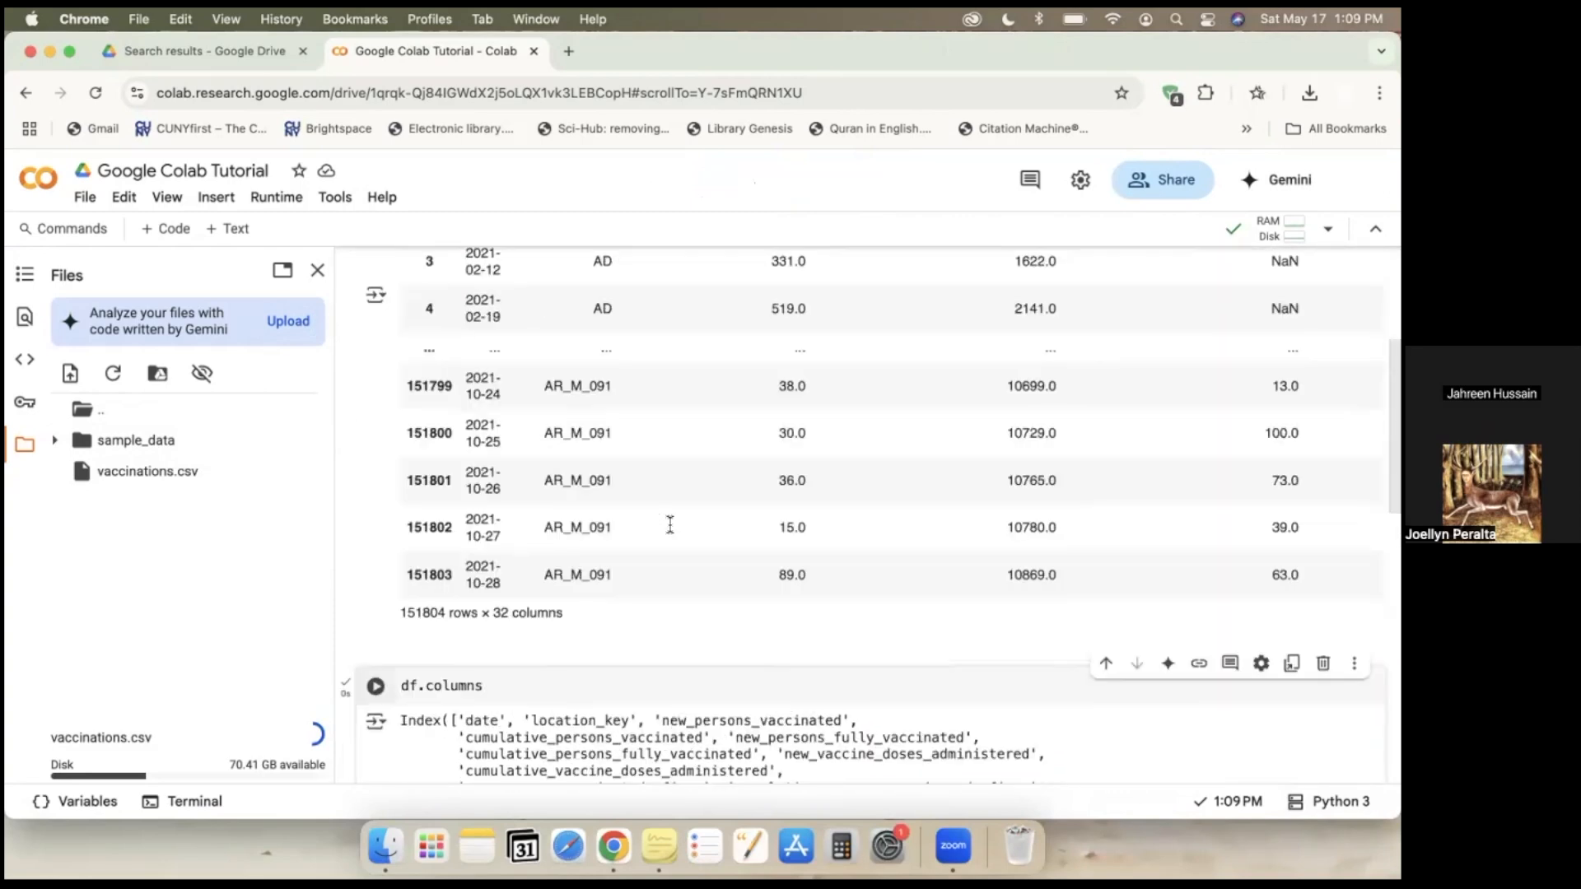
pyautogui.scroll(-3)
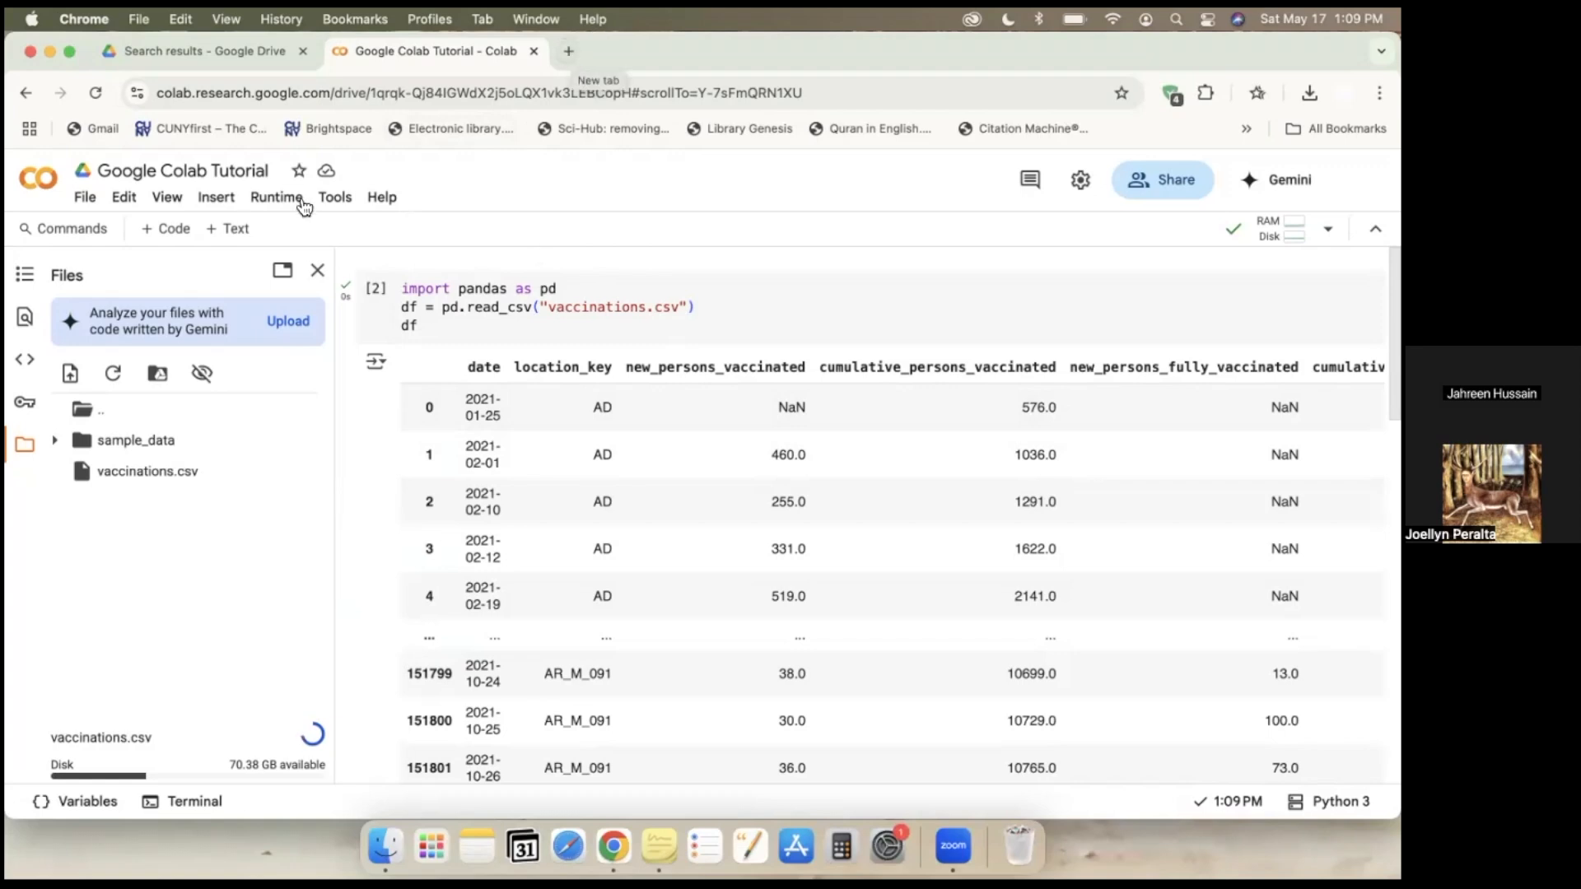
pyautogui.click(275, 197)
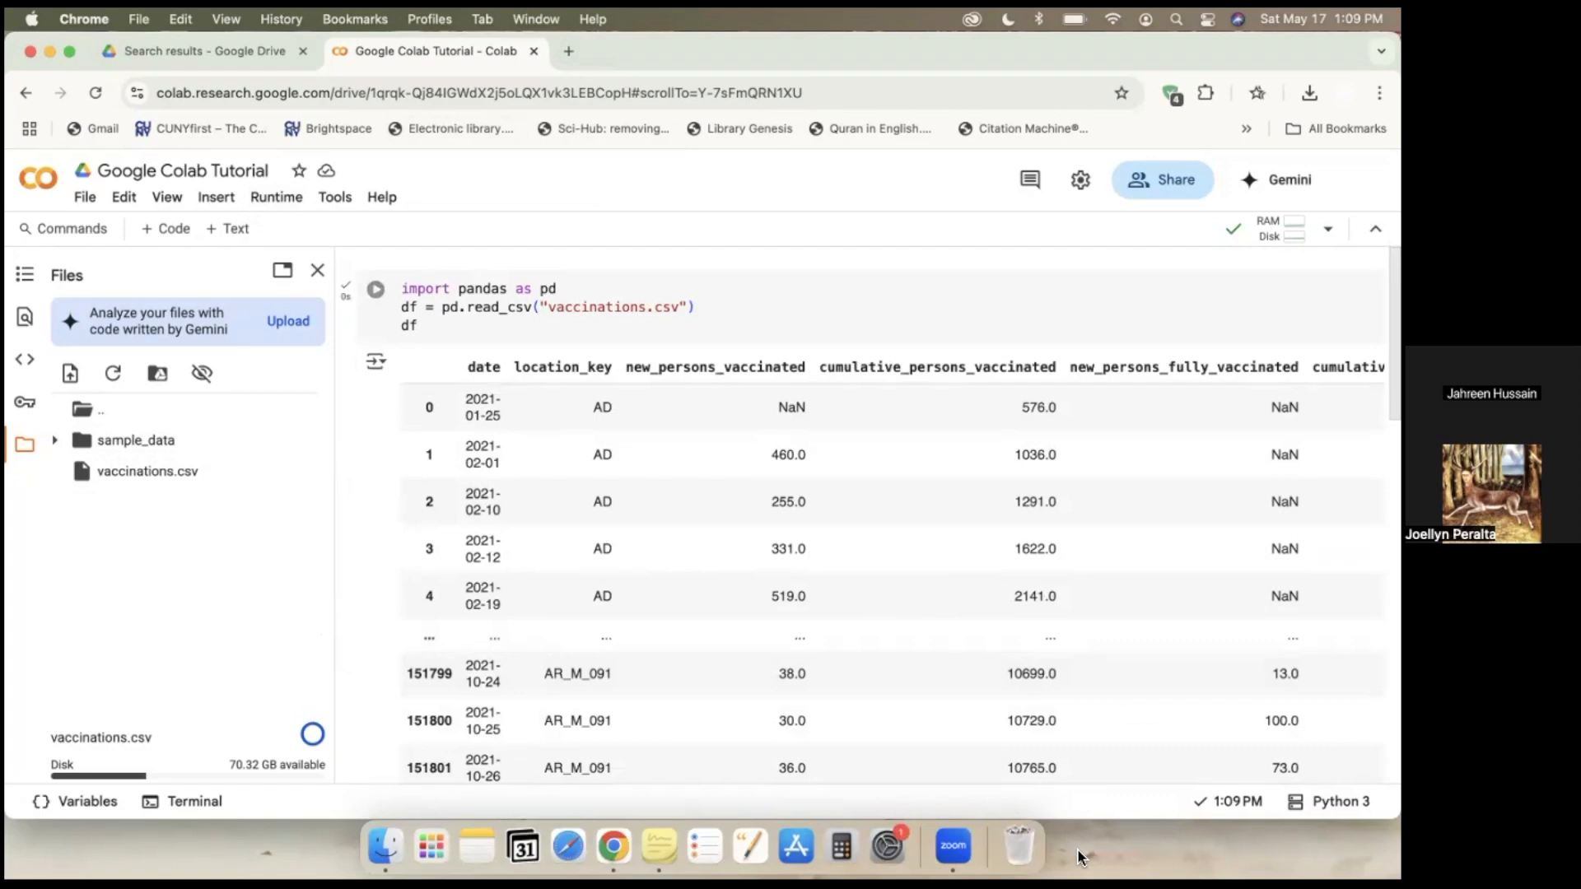
pyautogui.scroll(-3)
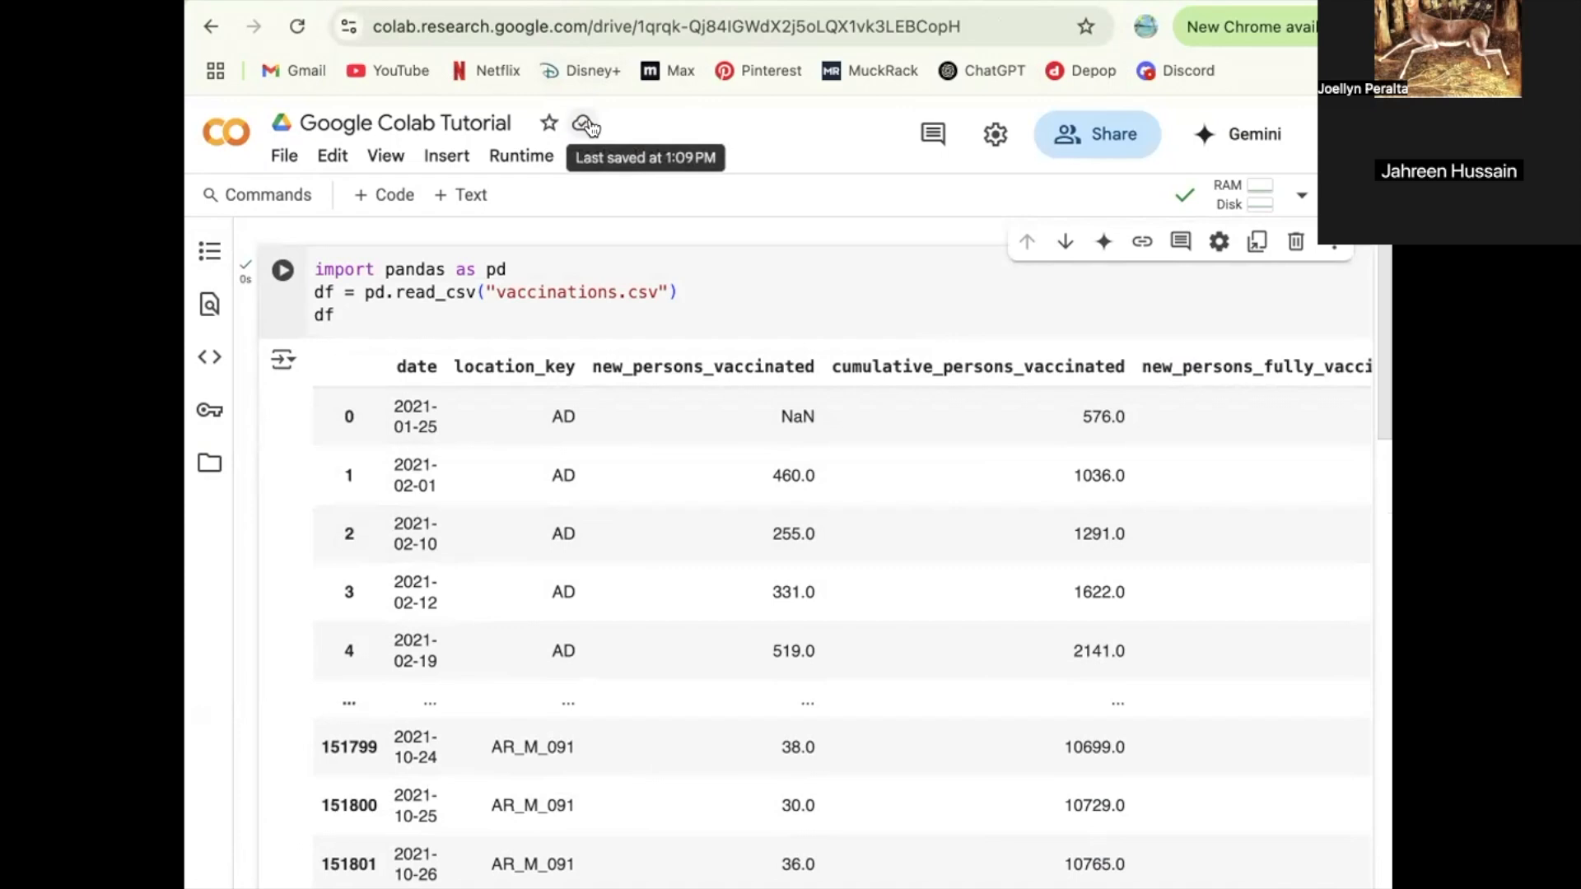
pyautogui.moveTo(605, 123)
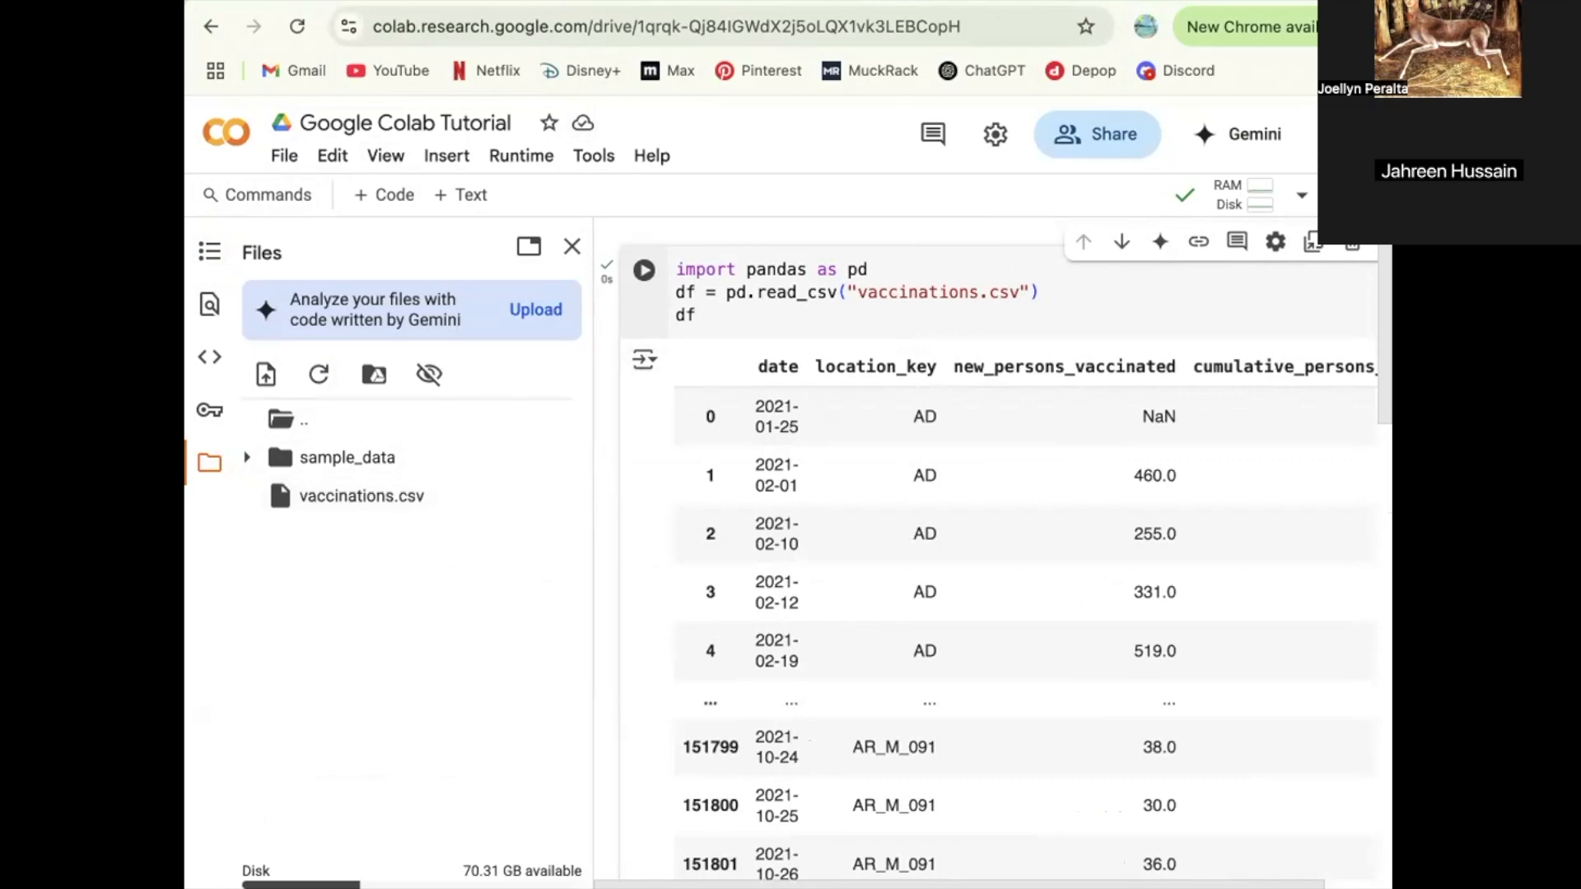
pyautogui.moveTo(361, 495)
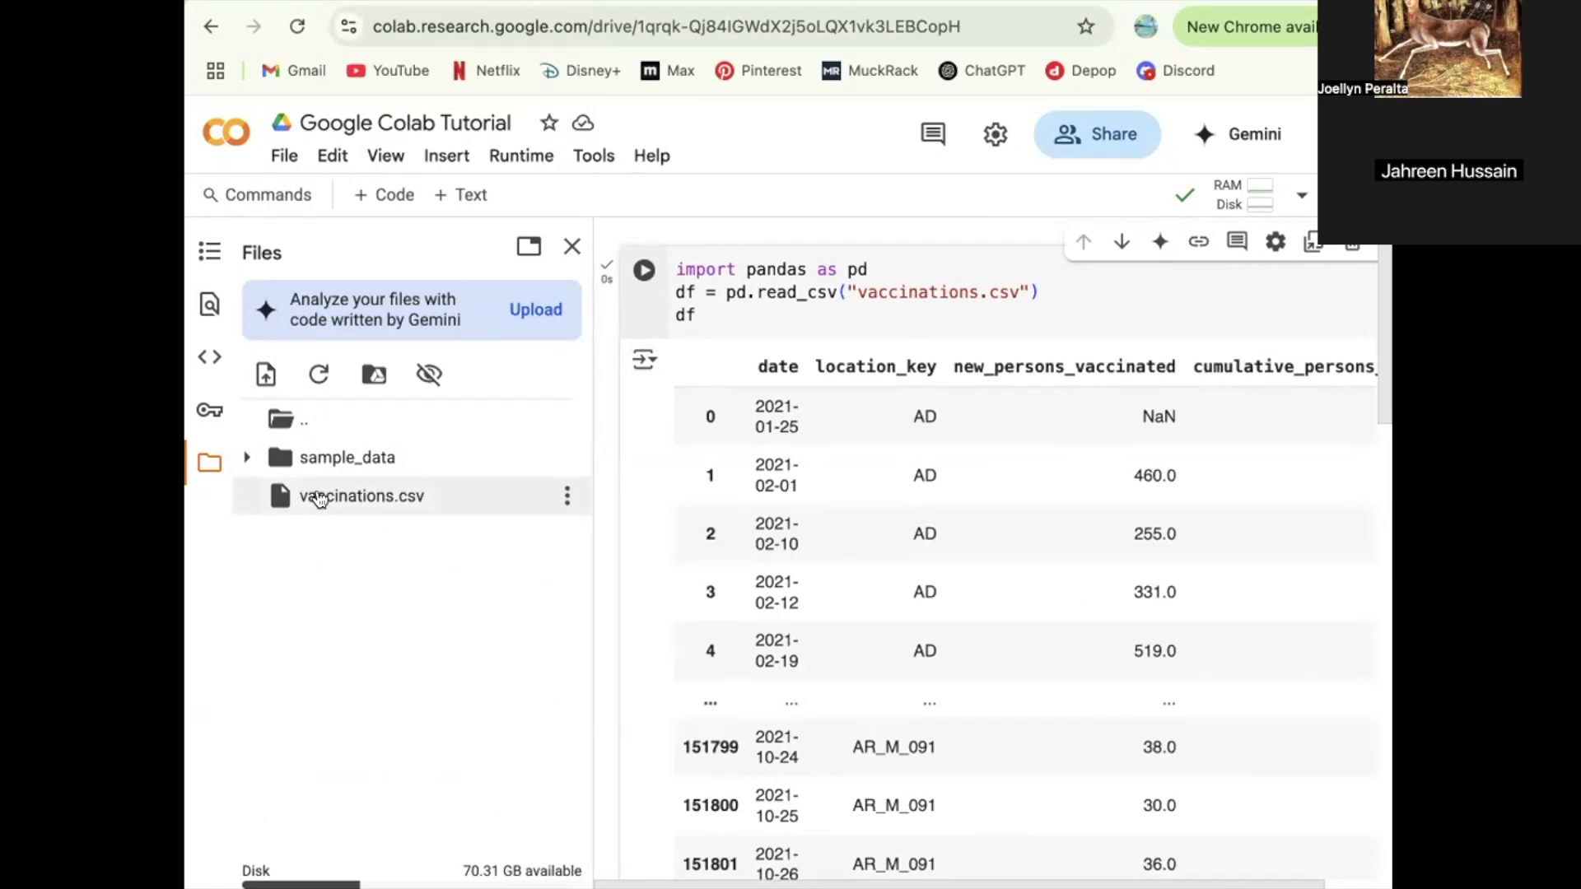
pyautogui.moveTo(462, 496)
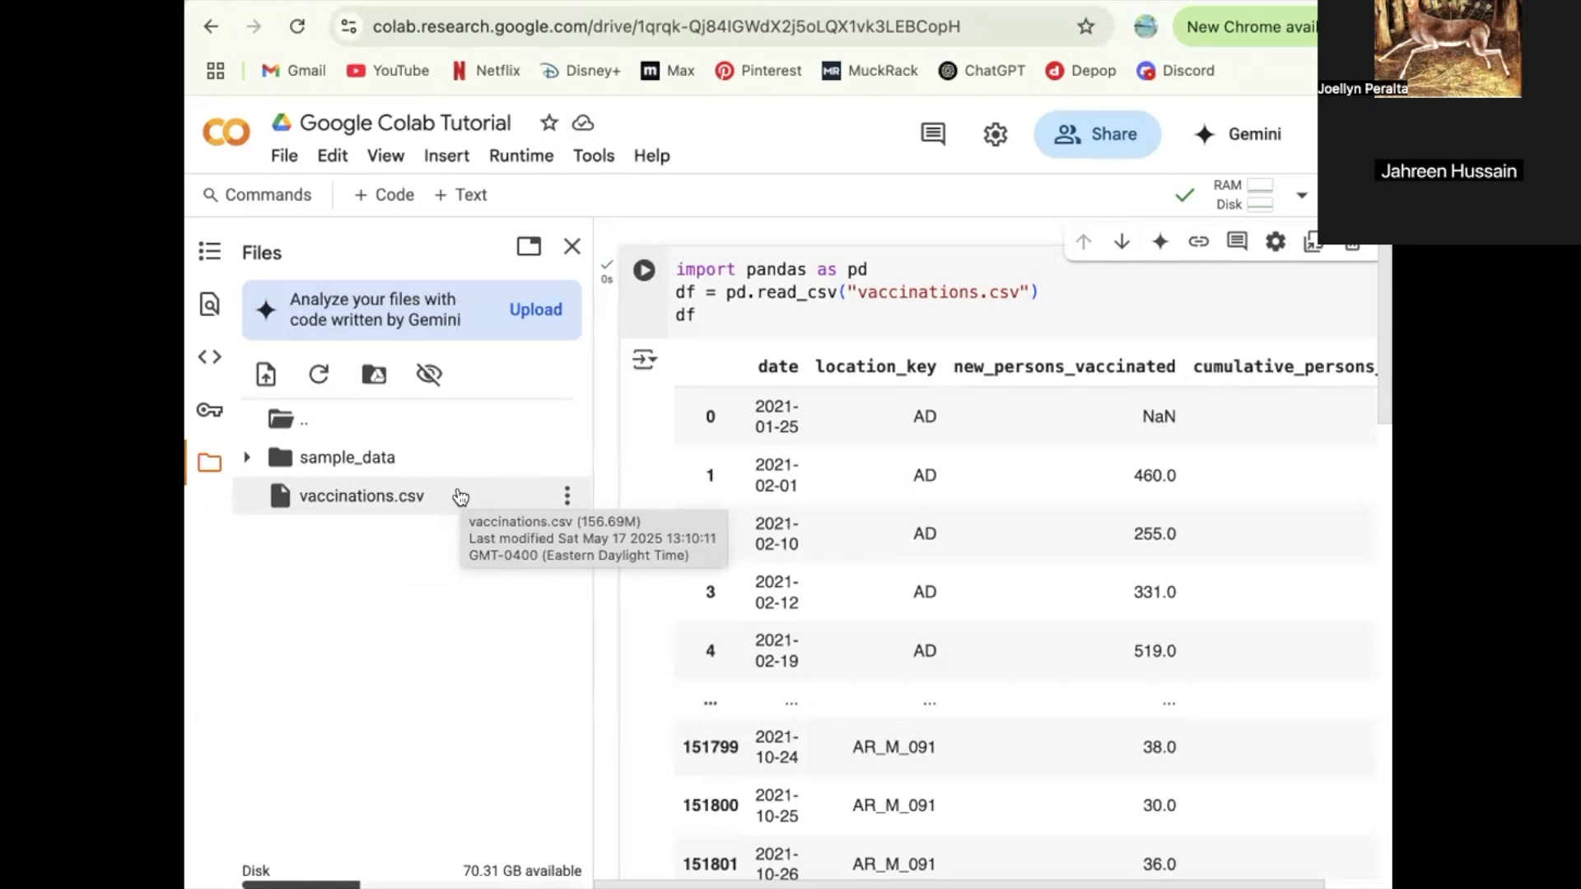
pyautogui.moveTo(719, 161)
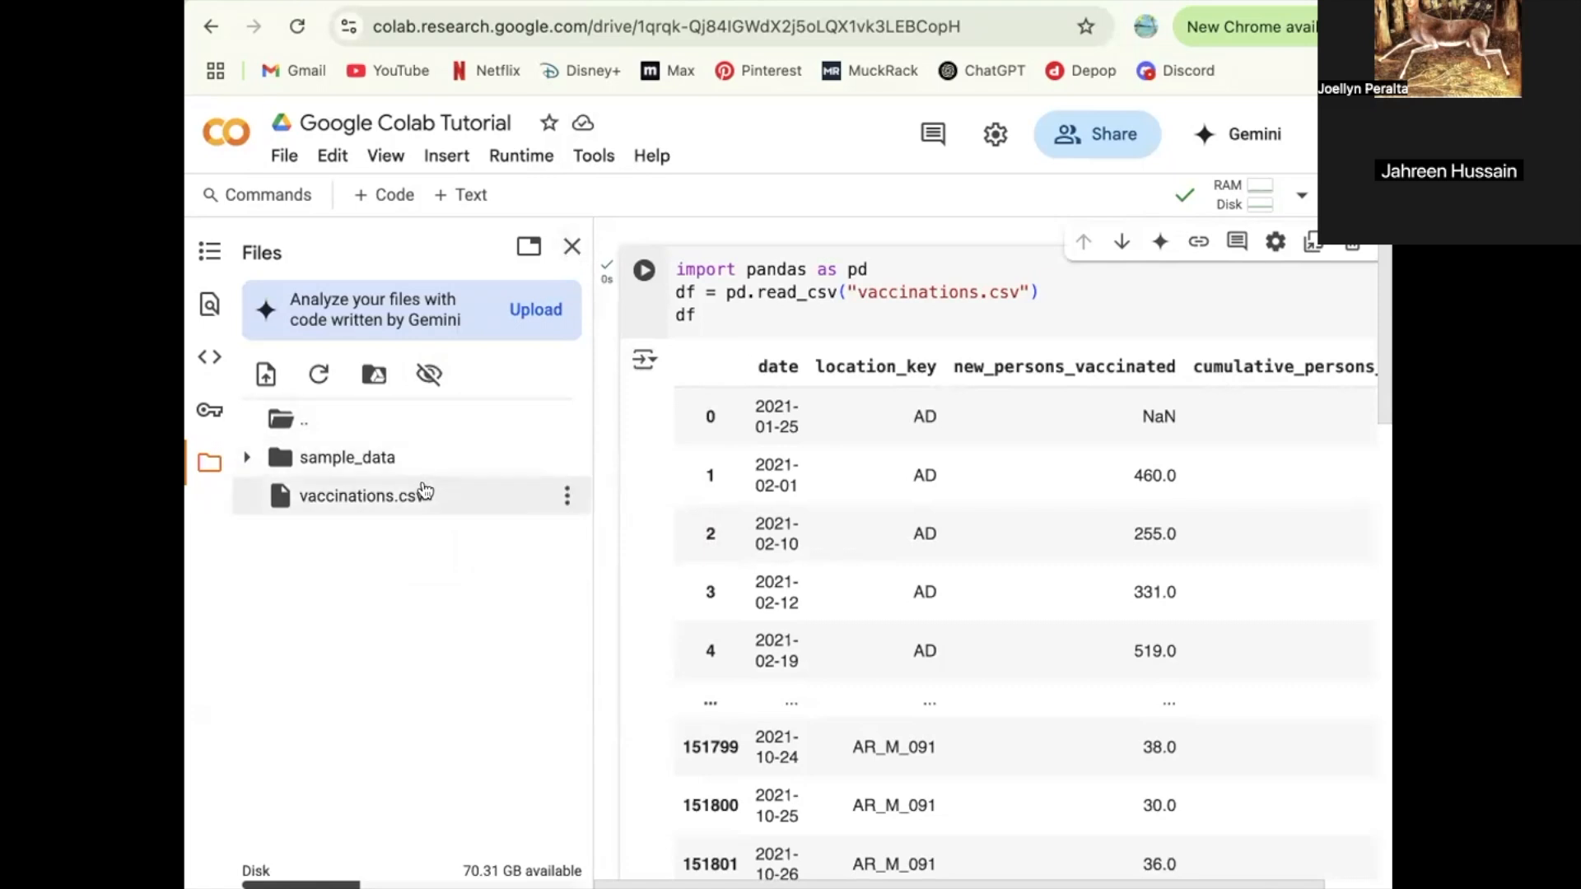
pyautogui.moveTo(421, 498)
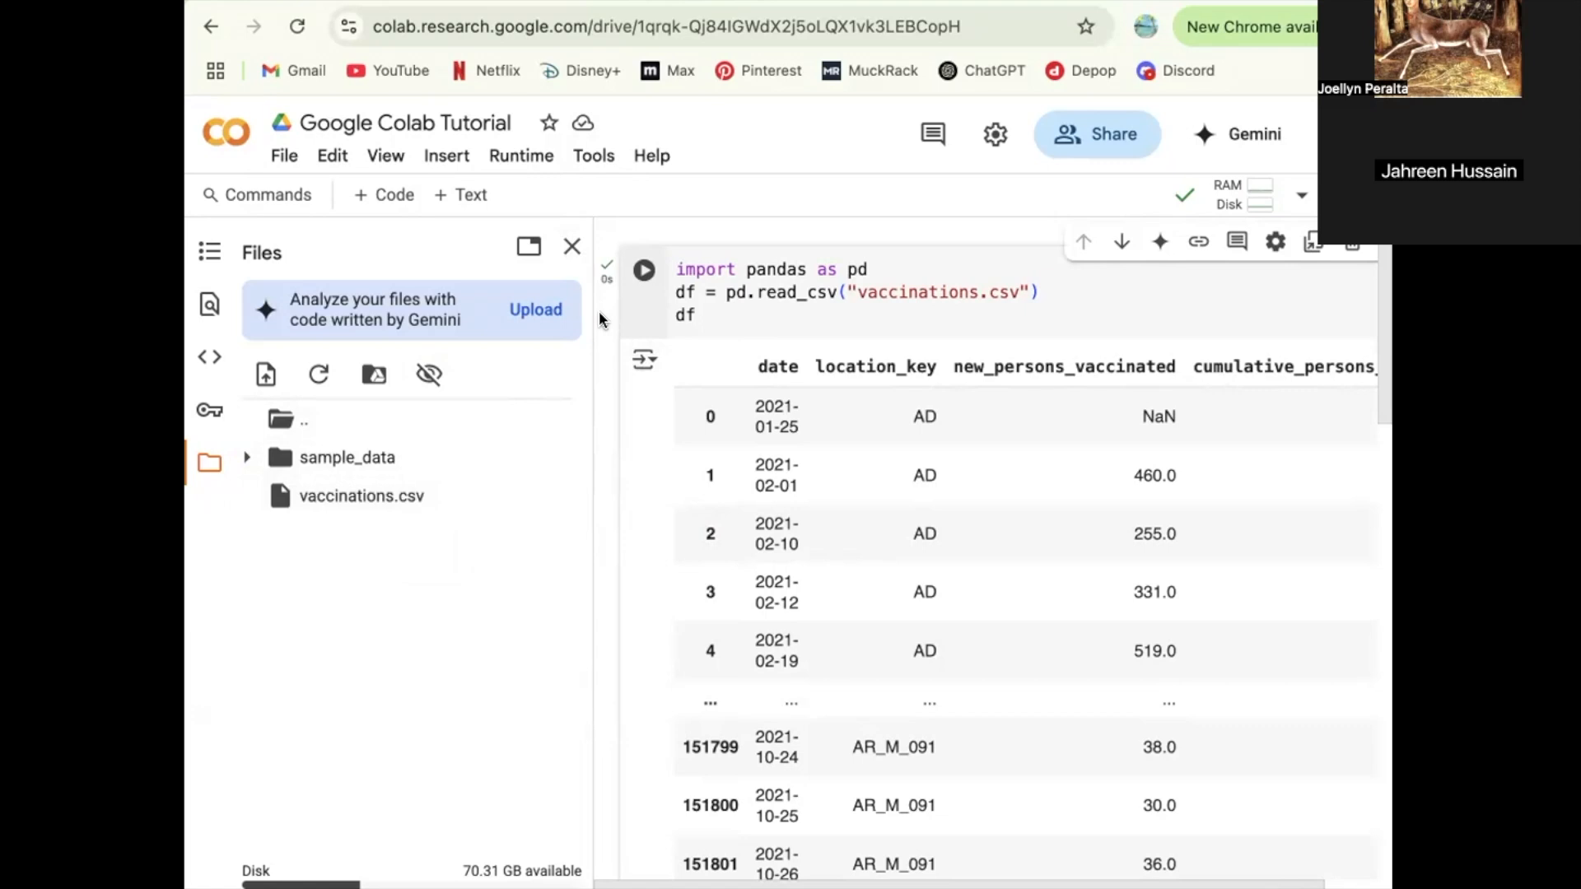
pyautogui.moveTo(767, 198)
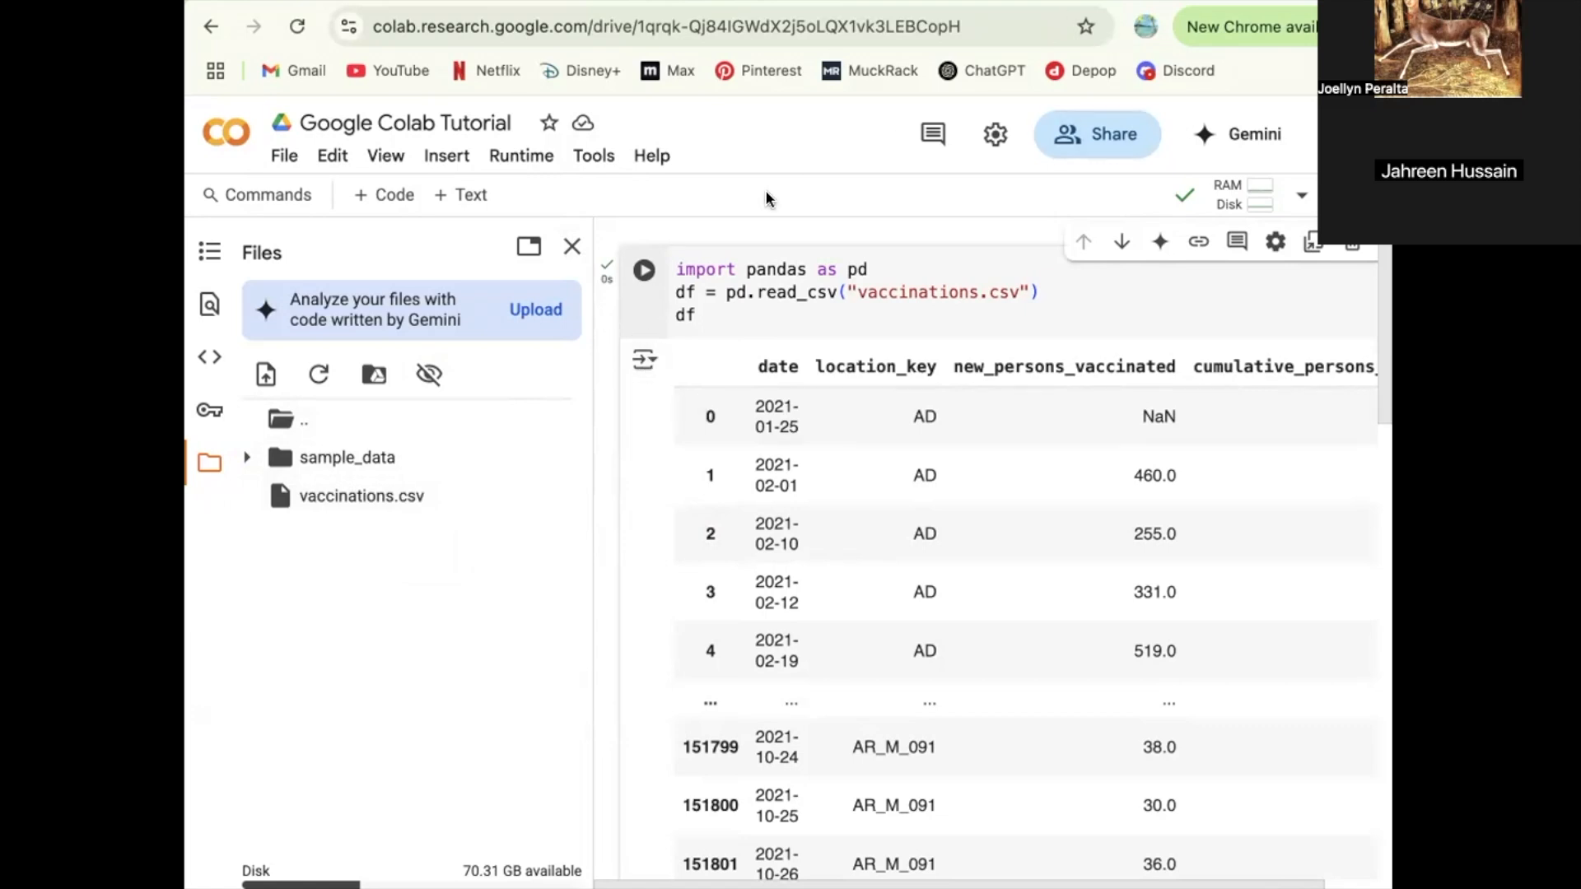
pyautogui.moveTo(660, 202)
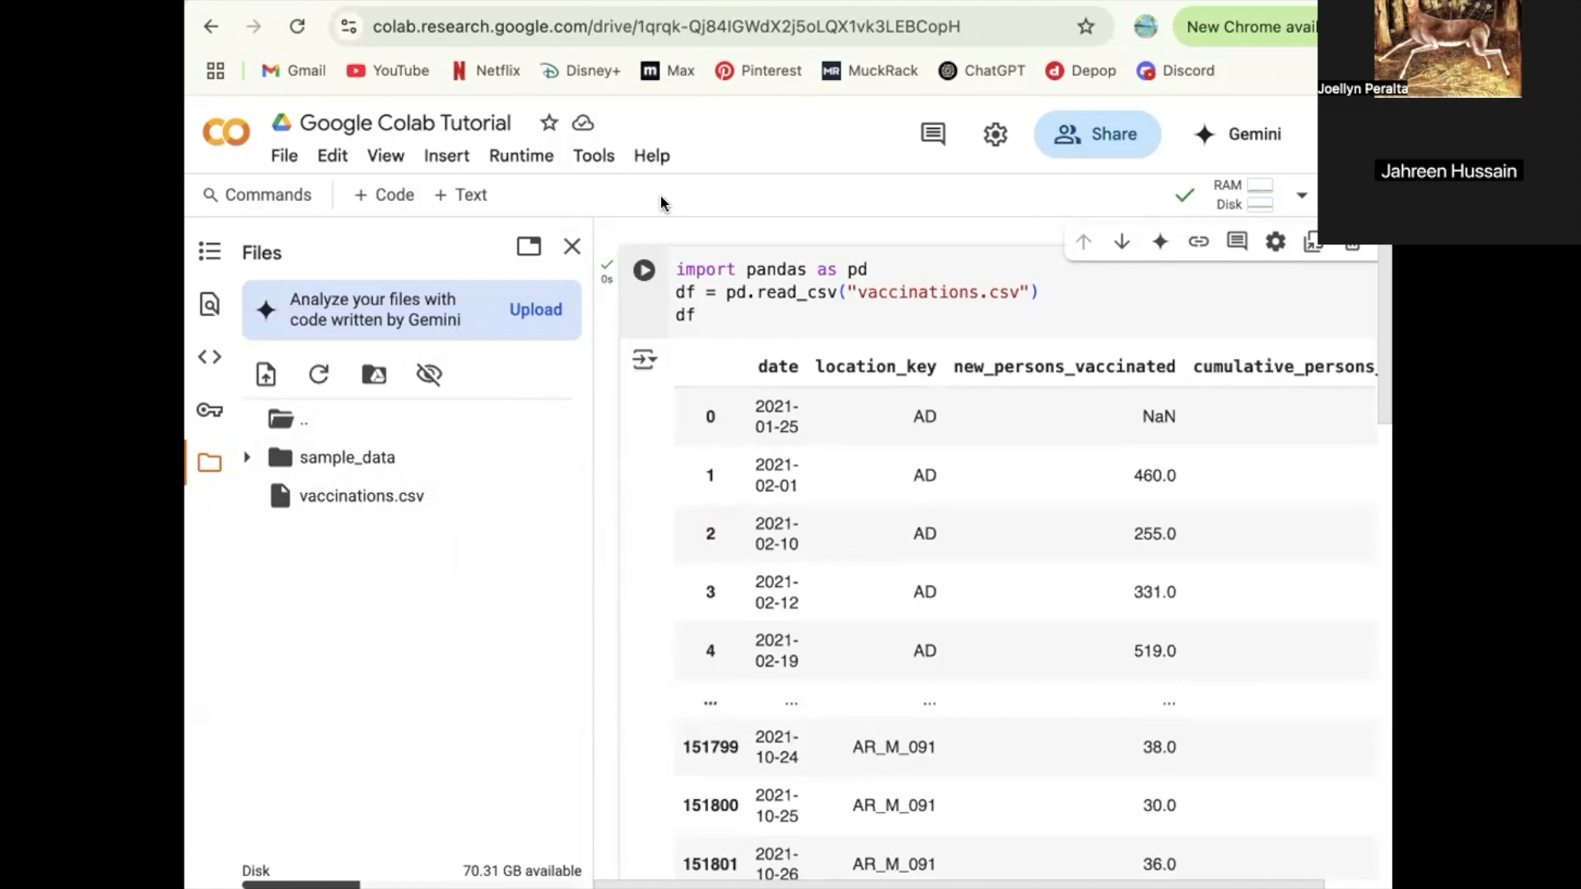